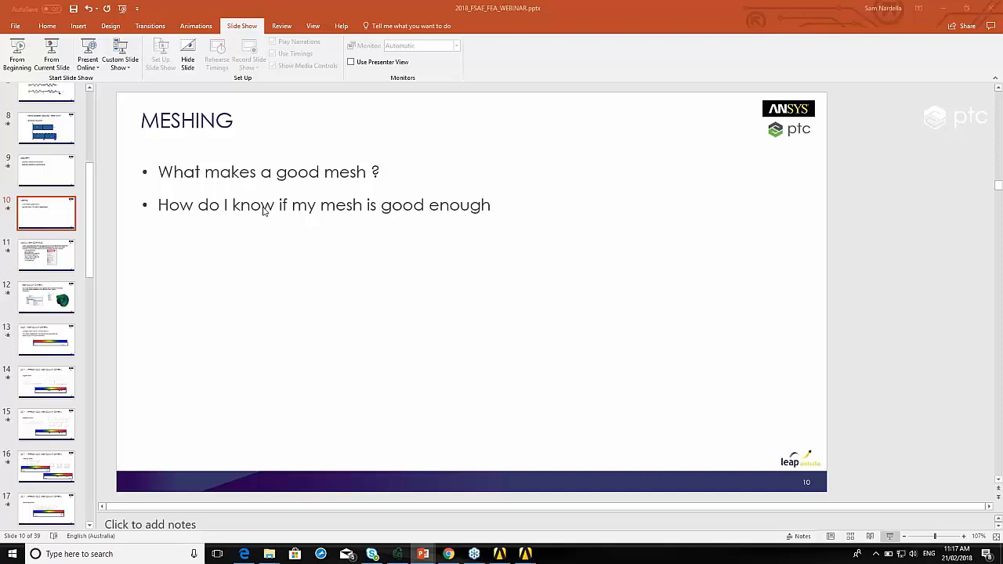
pyautogui.moveTo(93, 261)
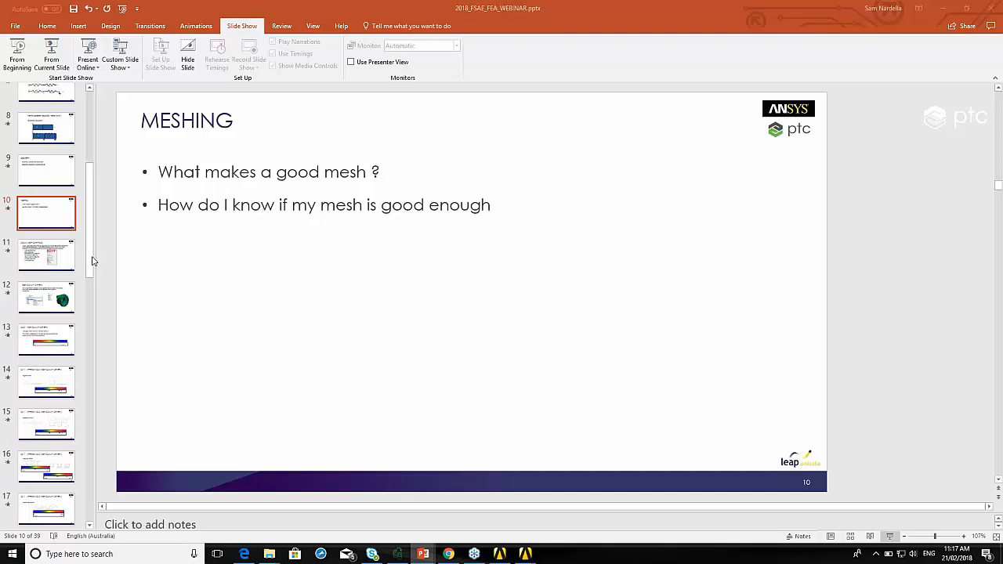
pyautogui.moveTo(69, 259)
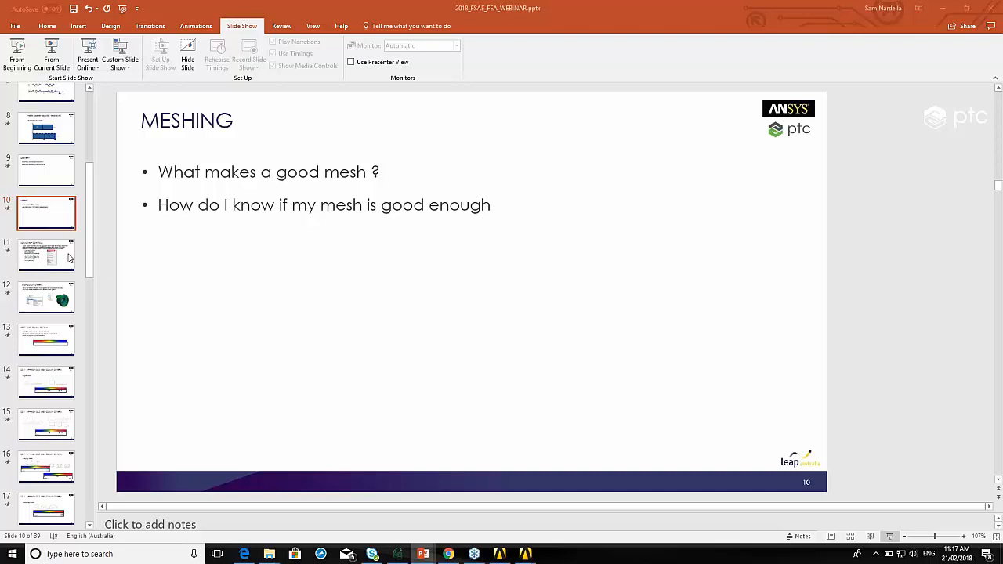
pyautogui.moveTo(67, 258)
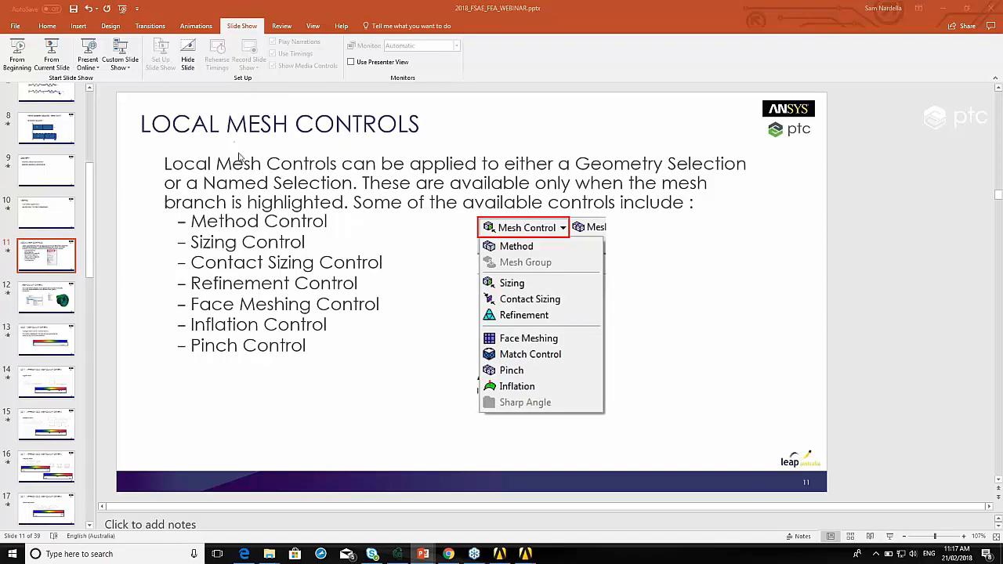
pyautogui.moveTo(261, 149)
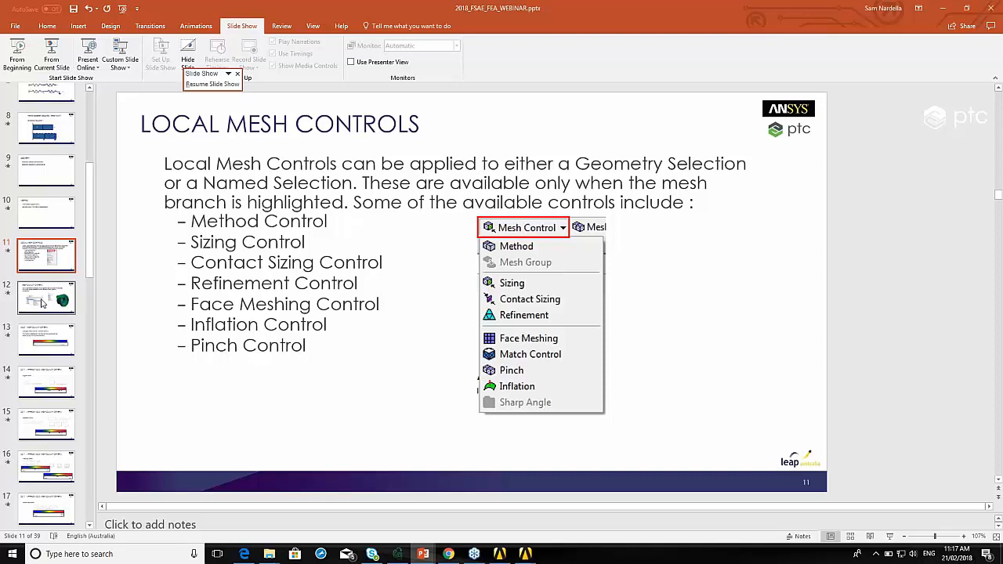
# Jump to slide 12, Mesh Quality Criteria, with the color-coded pump casing mesh
pyautogui.click(46, 298)
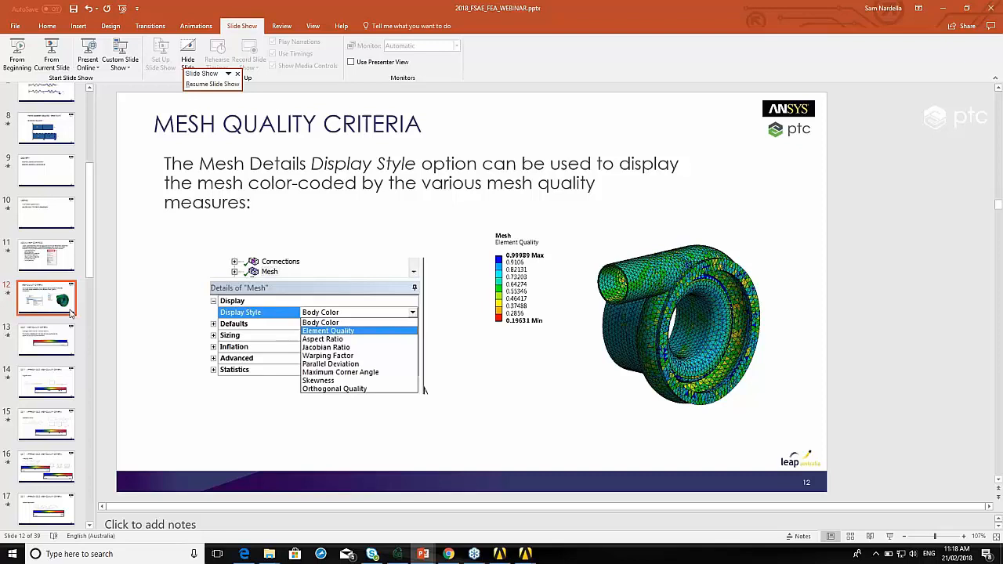
pyautogui.moveTo(45, 339)
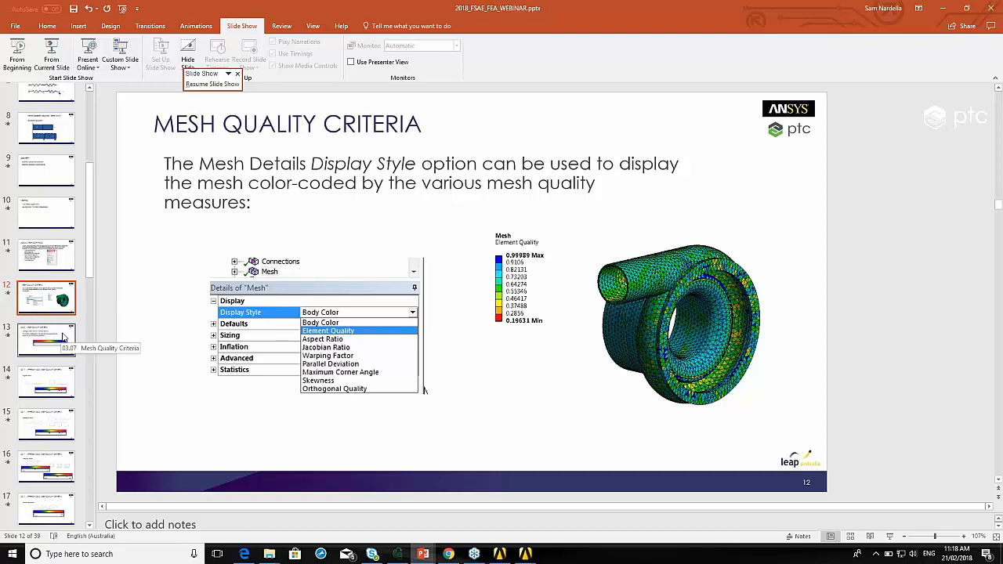
pyautogui.click(45, 339)
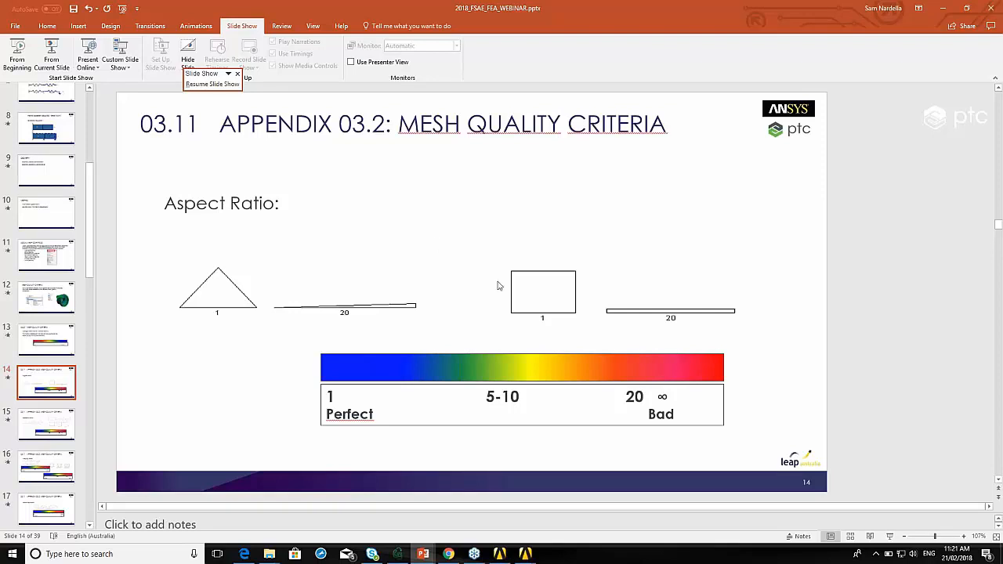
pyautogui.moveTo(644, 308)
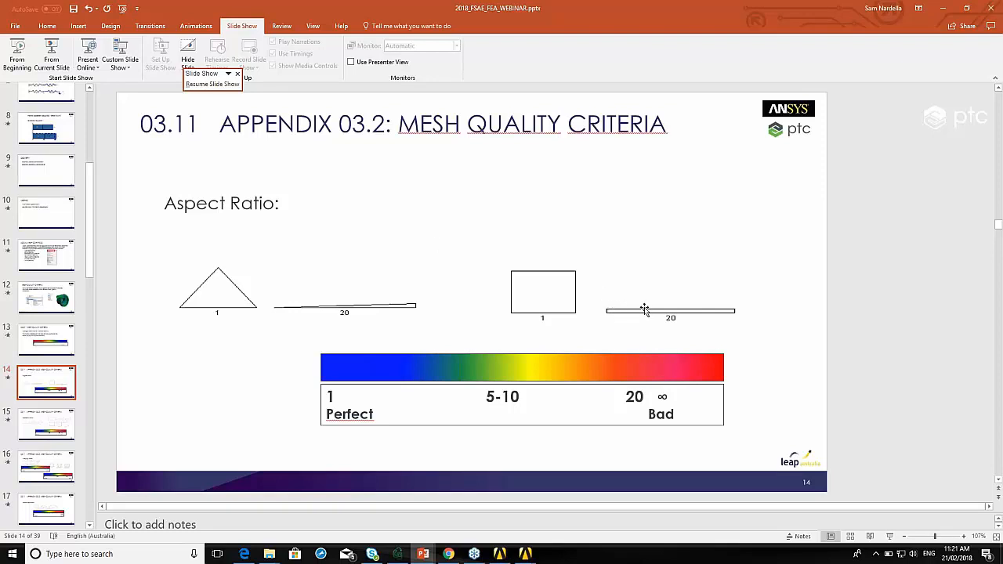
pyautogui.moveTo(643, 313)
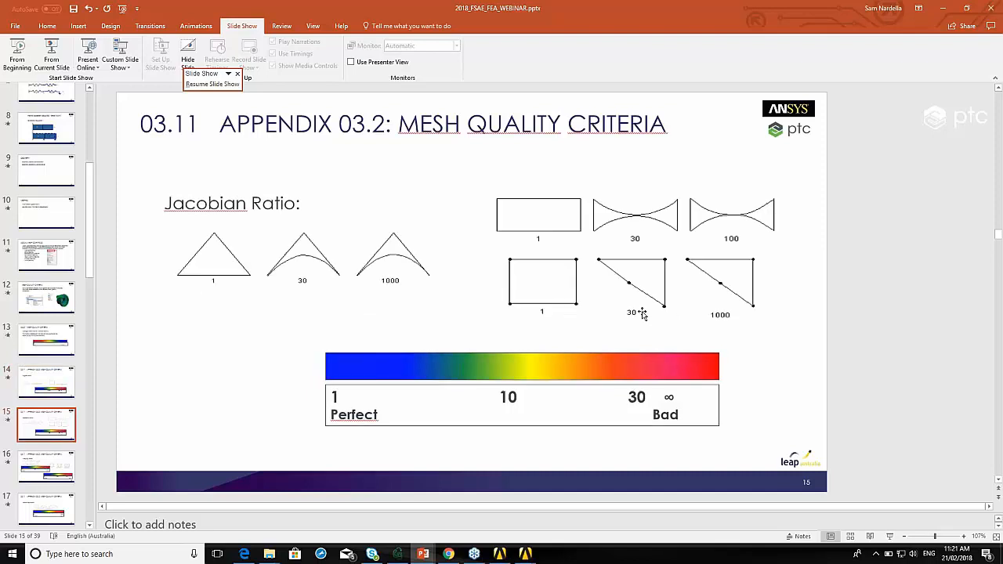
pyautogui.moveTo(588, 314)
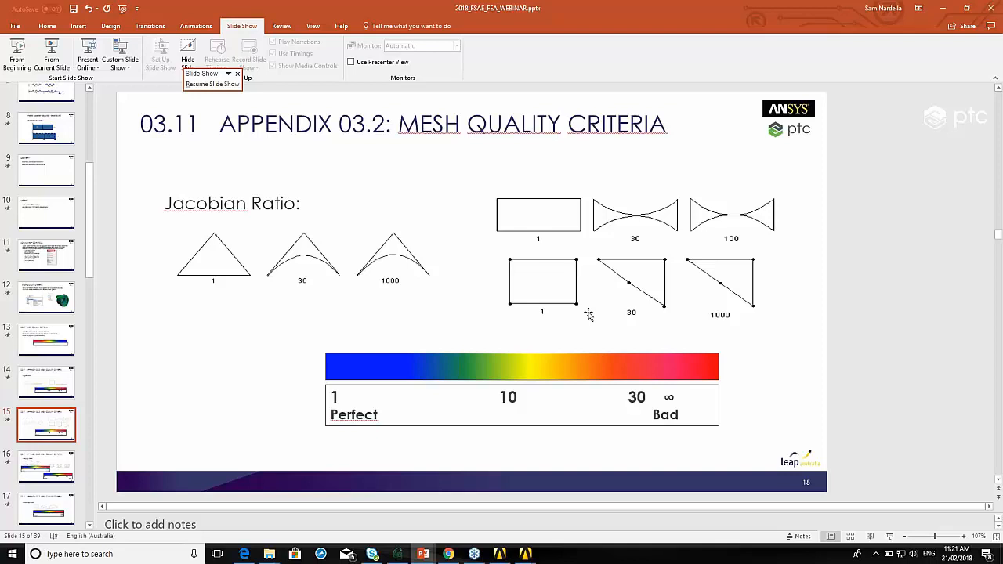
pyautogui.moveTo(269, 332)
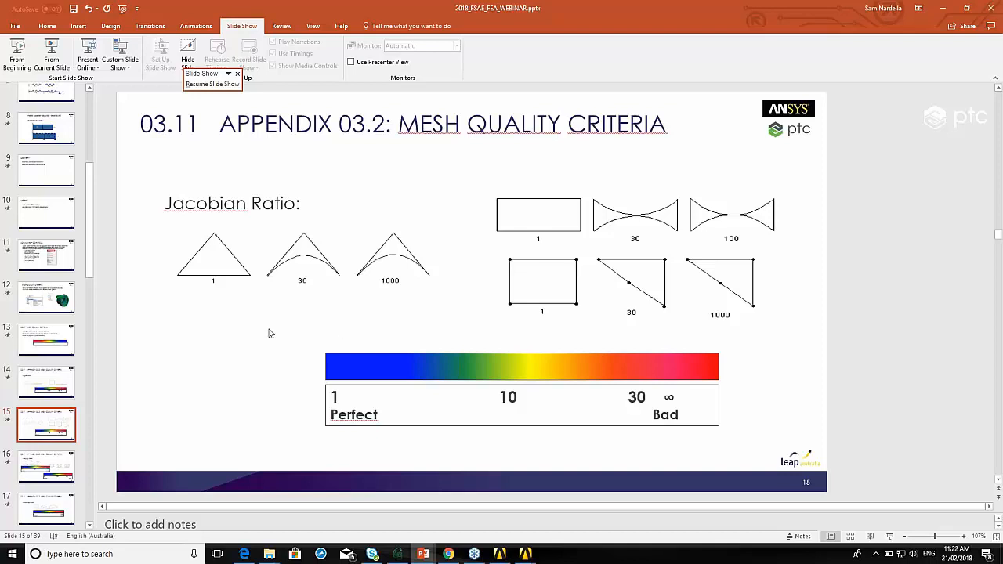
pyautogui.moveTo(254, 283)
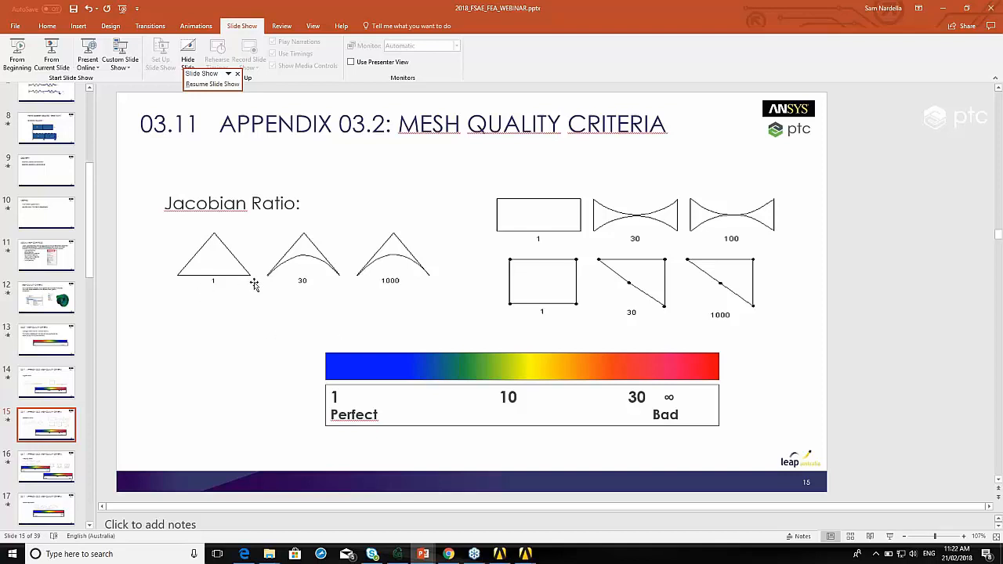
pyautogui.moveTo(382, 287)
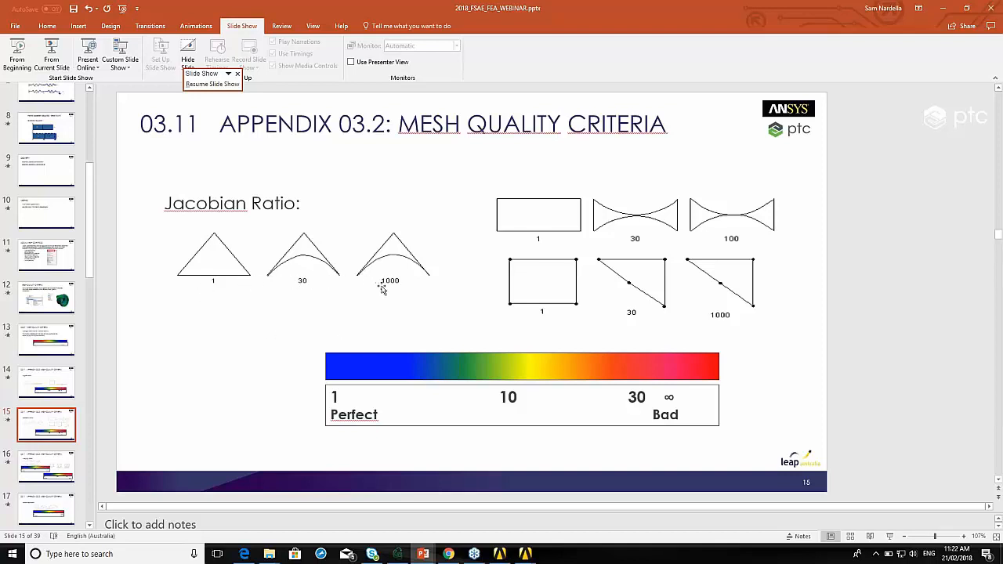
pyautogui.moveTo(372, 285)
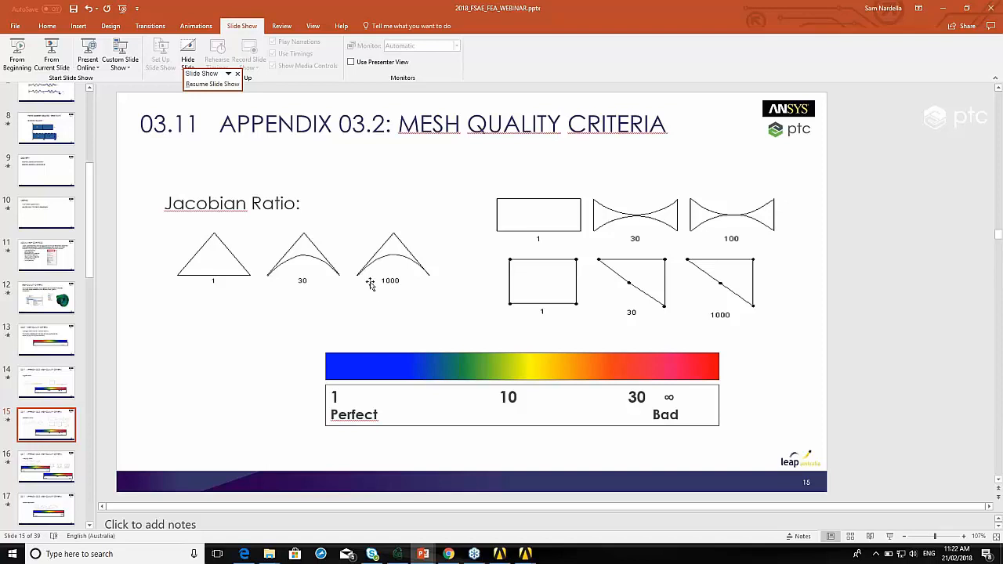
pyautogui.moveTo(344, 283)
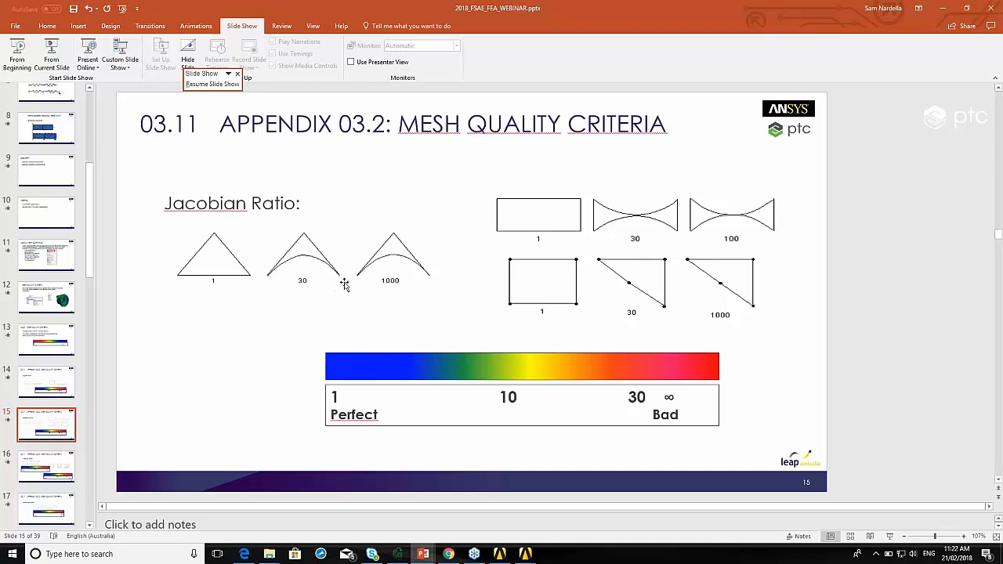
pyautogui.moveTo(364, 290)
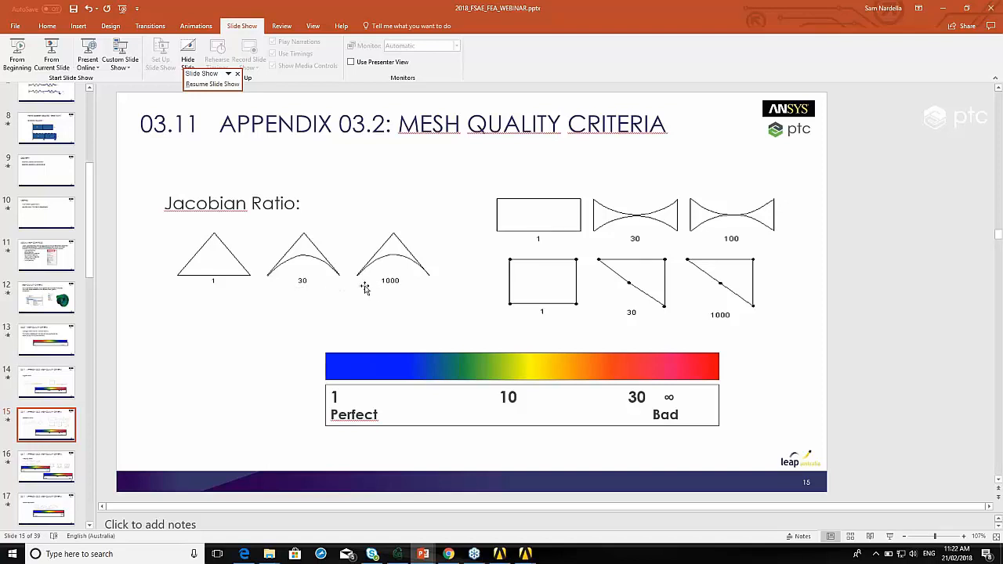
pyautogui.moveTo(362, 299)
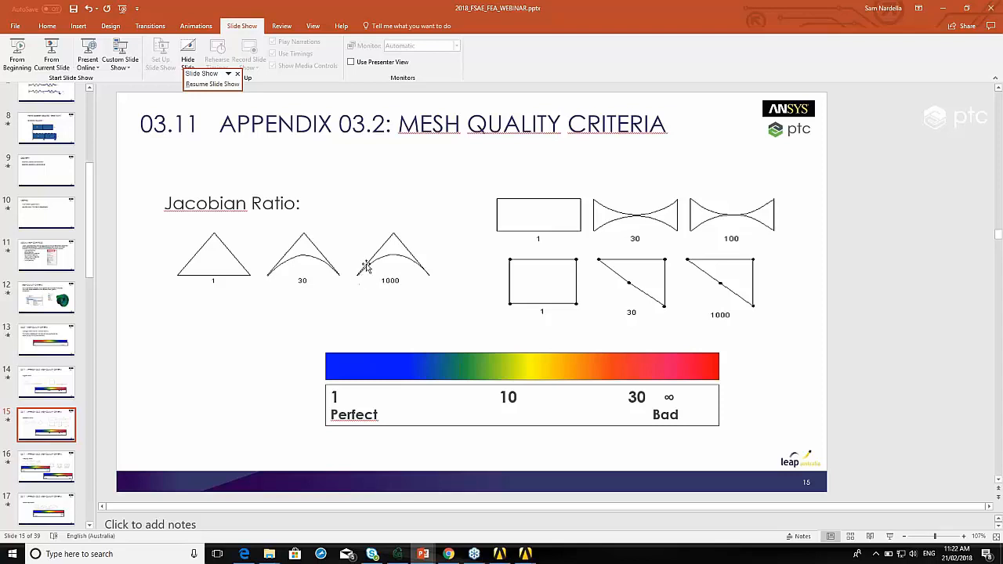
pyautogui.moveTo(360, 270)
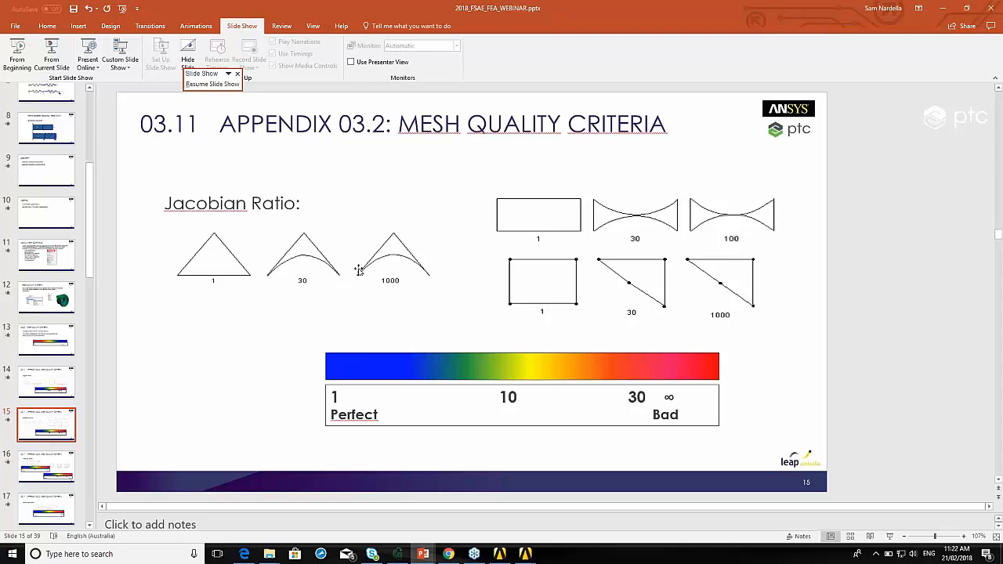
pyautogui.moveTo(418, 266)
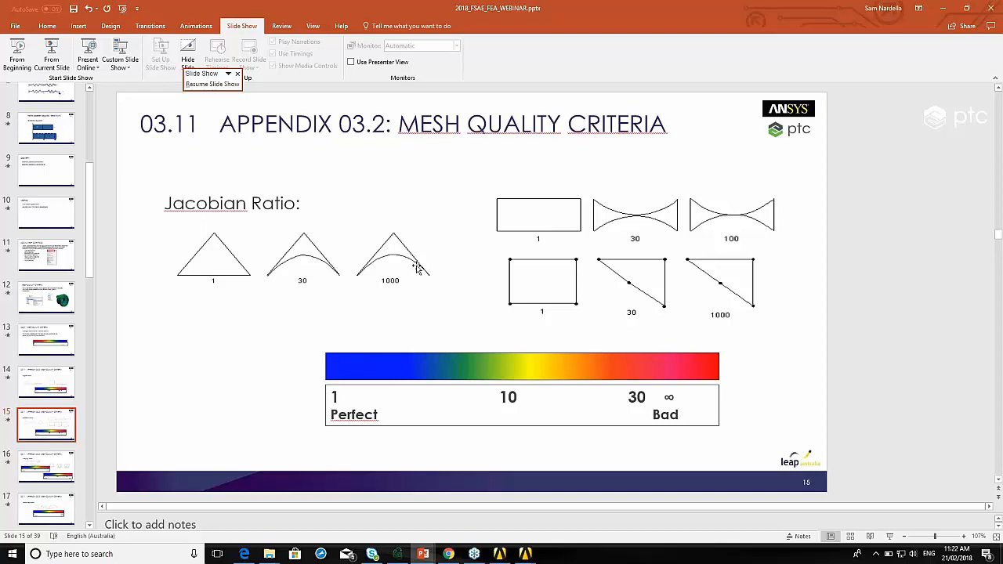
pyautogui.moveTo(361, 278)
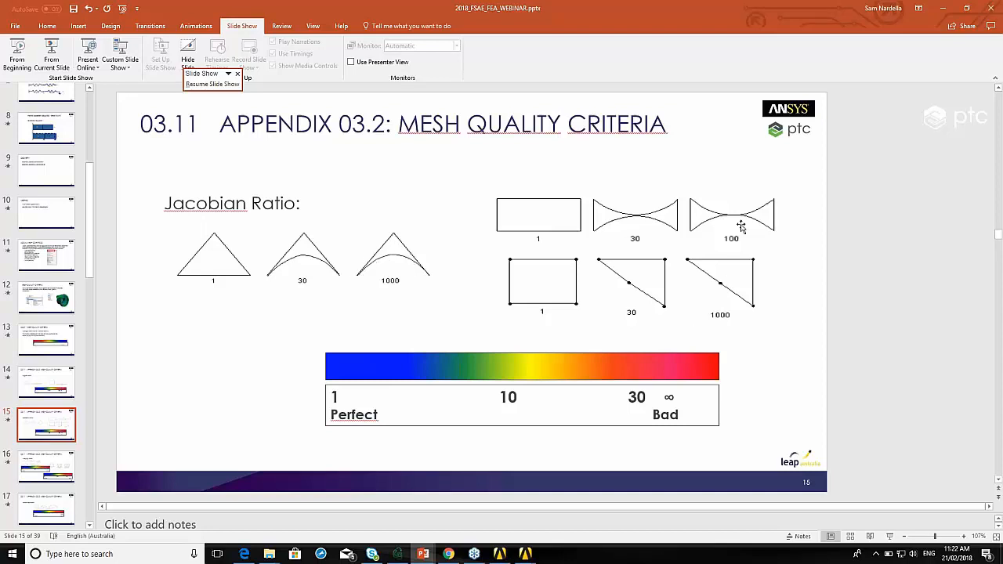
pyautogui.moveTo(630, 218)
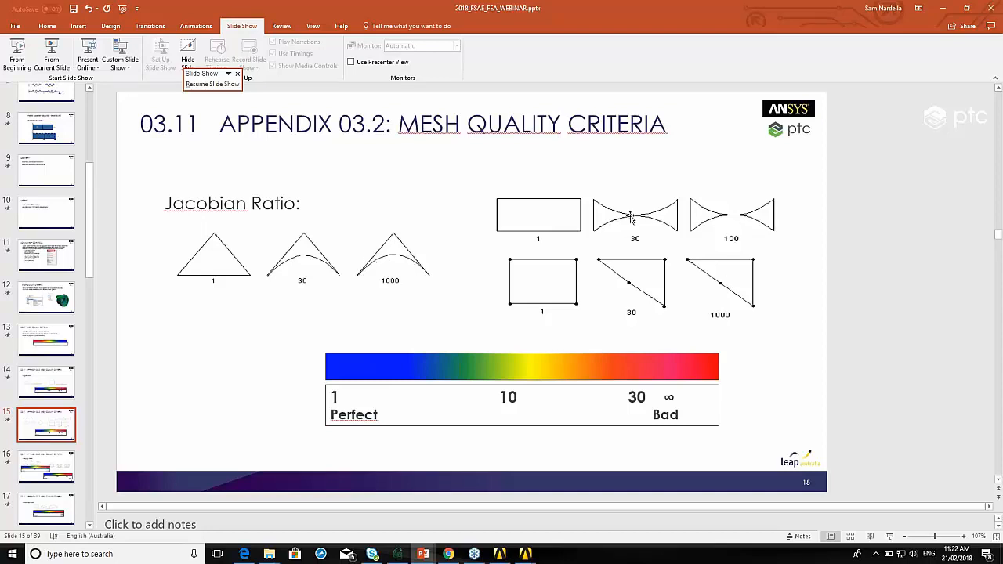
pyautogui.moveTo(634, 217)
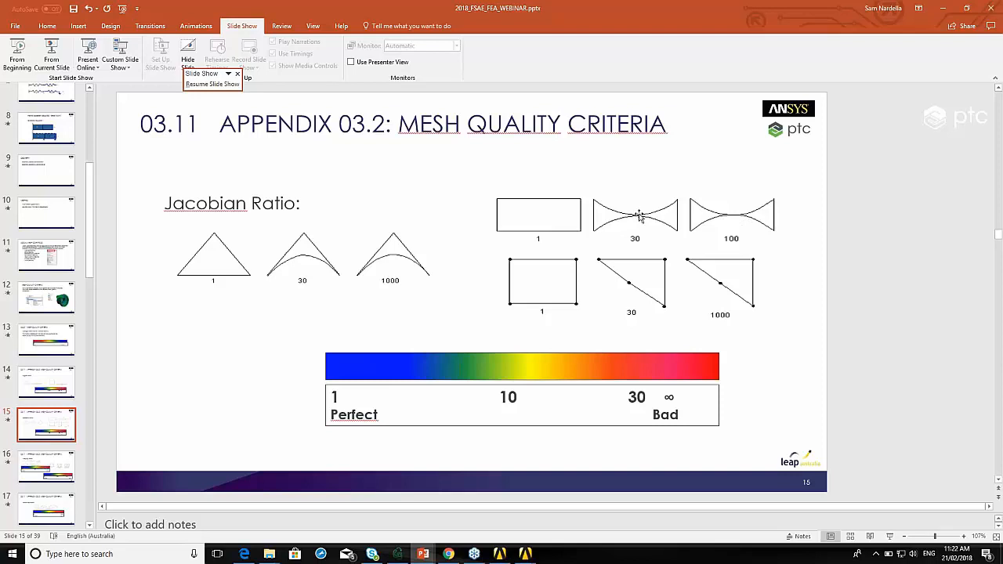
pyautogui.moveTo(736, 217)
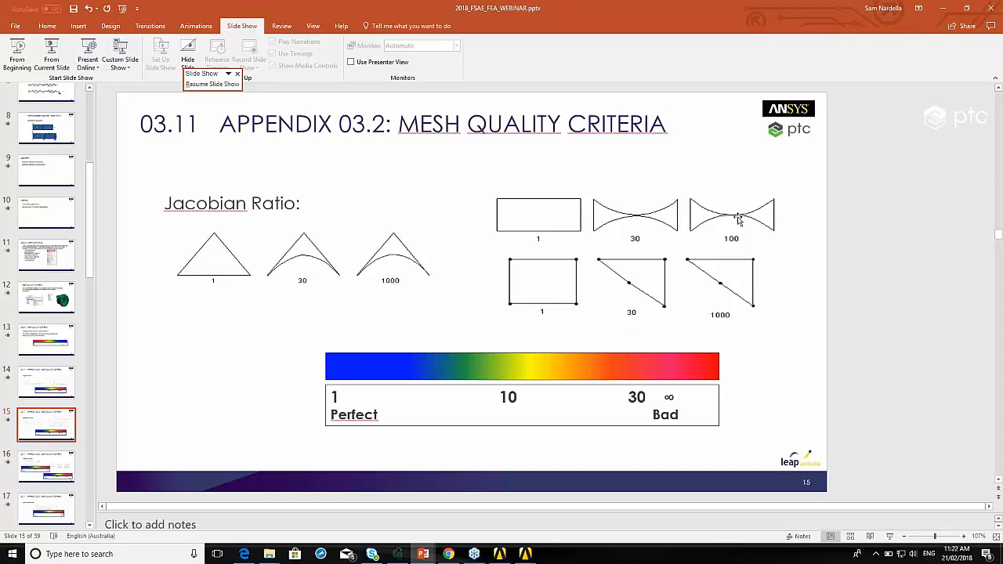
pyautogui.moveTo(652, 295)
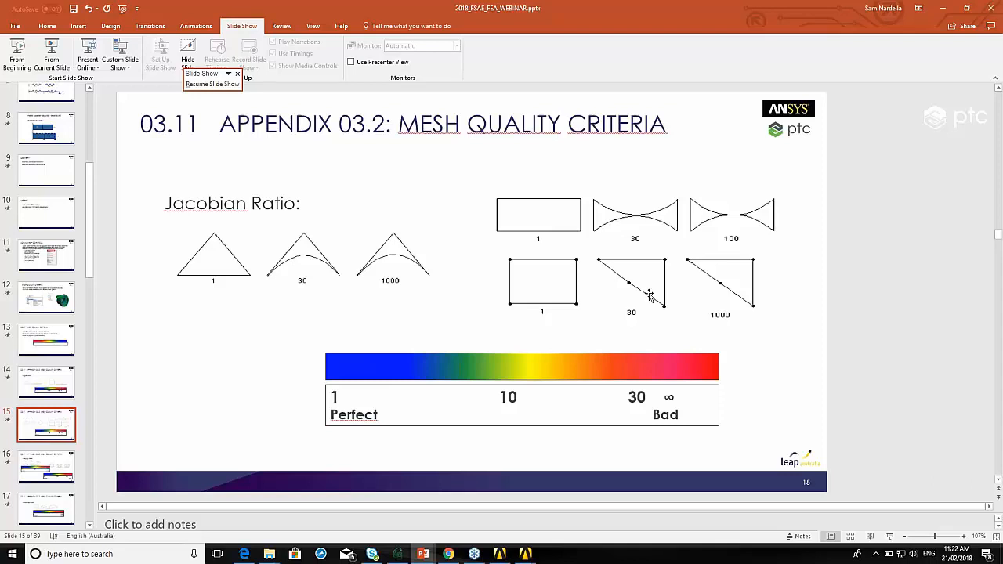
pyautogui.moveTo(666, 329)
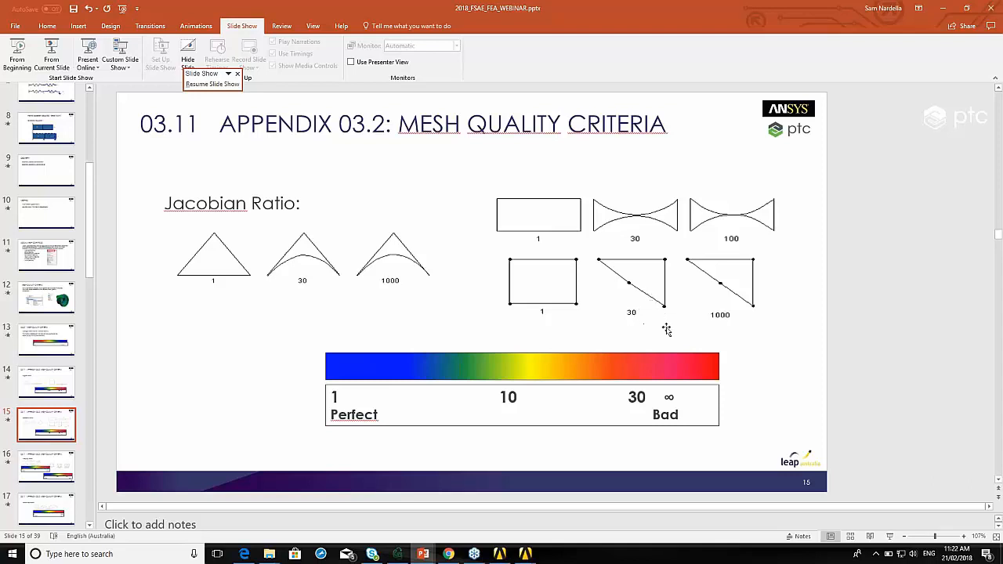
pyautogui.moveTo(296, 383)
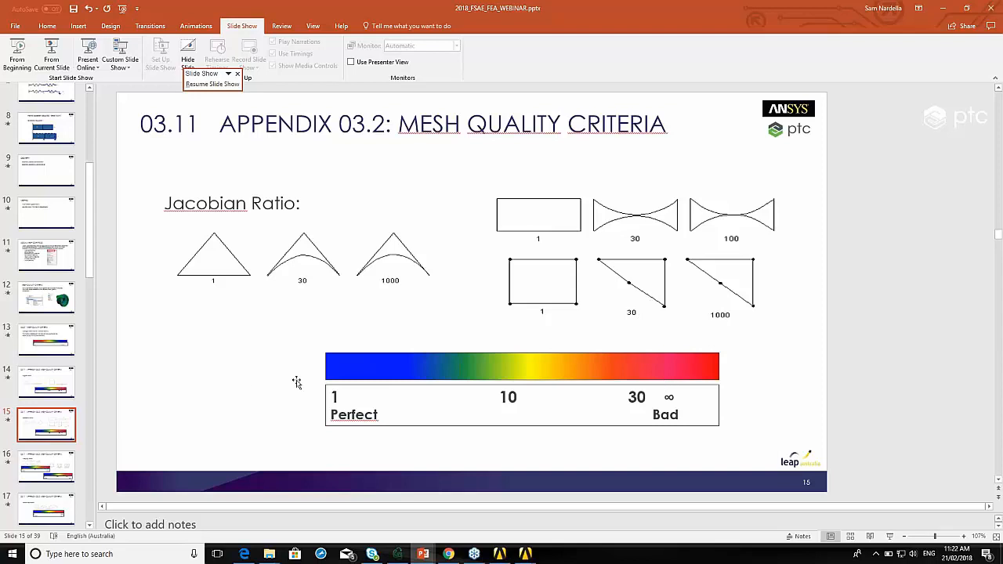
pyautogui.moveTo(116, 470)
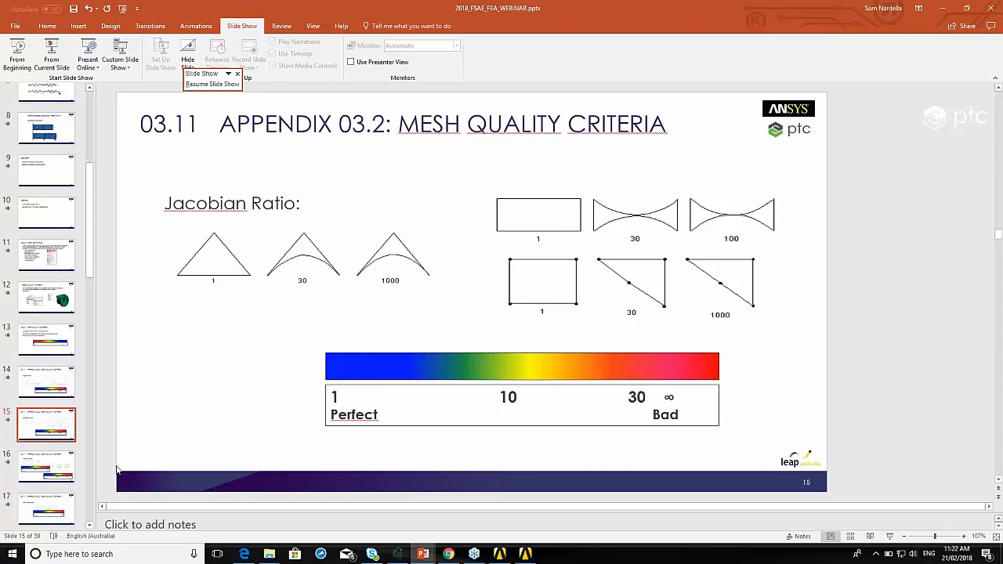
# View slide 16 on Warping Ratio, then slide 17 on parallel deviation (0 perfect, 170 bad)
pyautogui.click(46, 467)
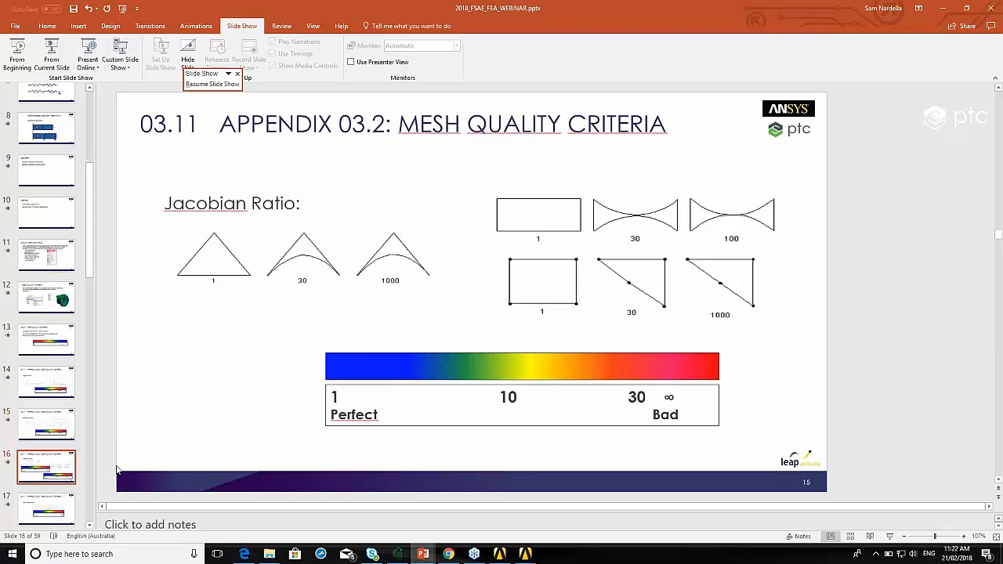
pyautogui.press('right')
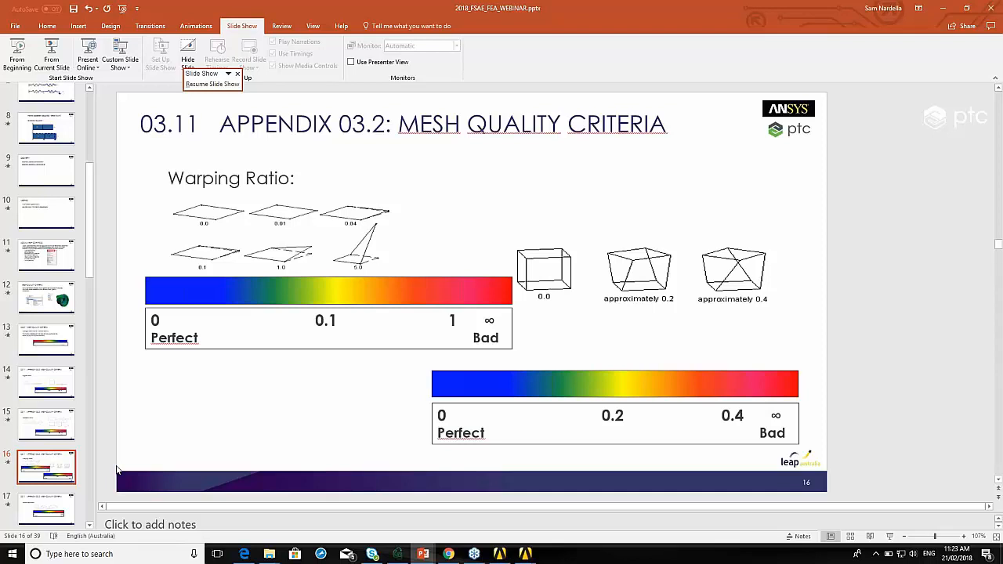
pyautogui.moveTo(312, 252)
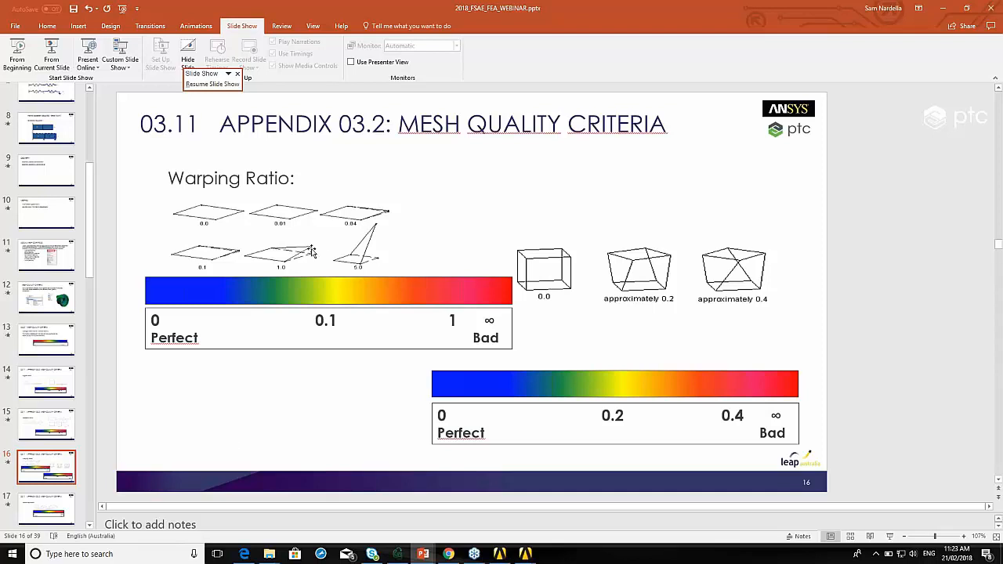
pyautogui.moveTo(290, 253)
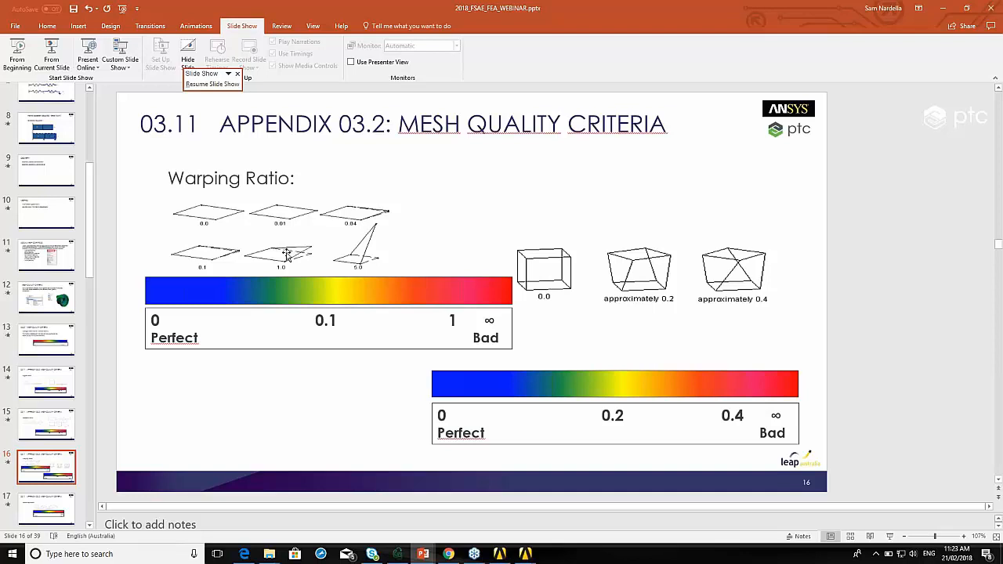
pyautogui.moveTo(367, 273)
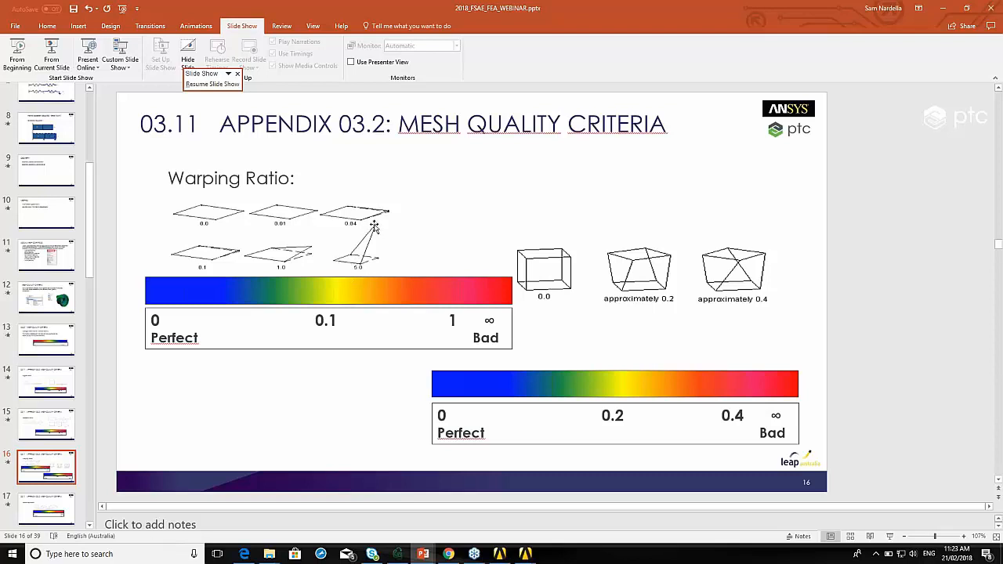
pyautogui.moveTo(378, 237)
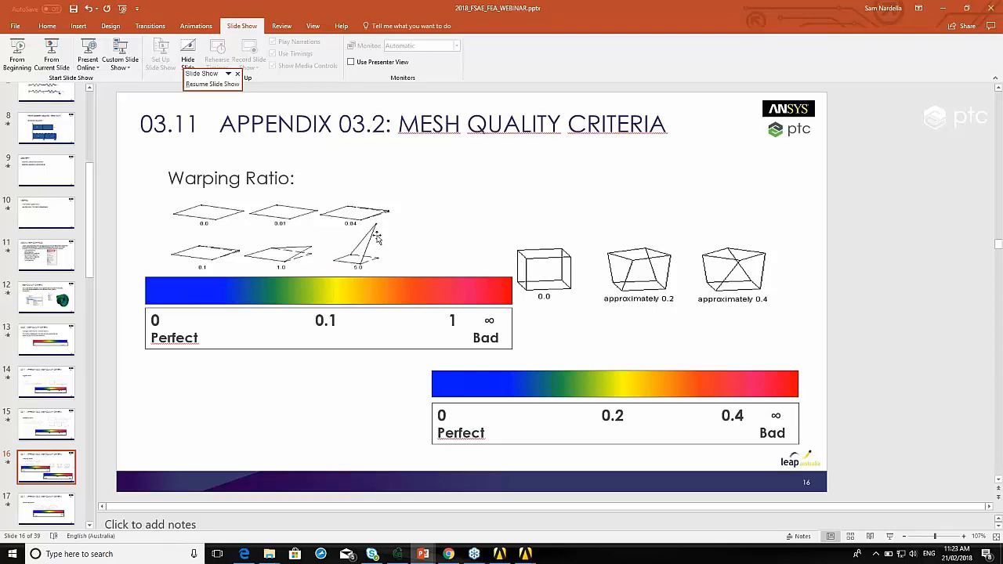
pyautogui.moveTo(703, 332)
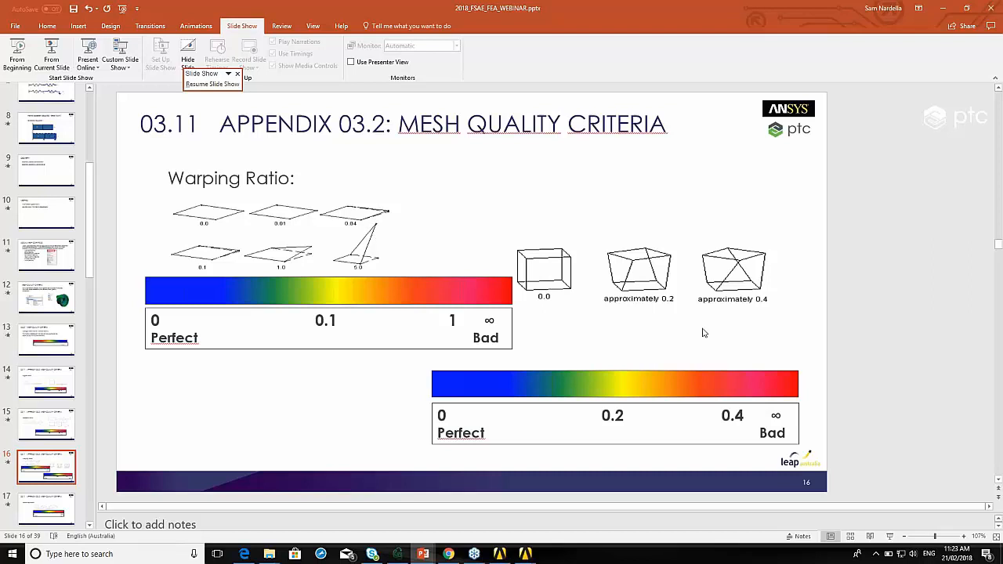
pyautogui.moveTo(686, 329)
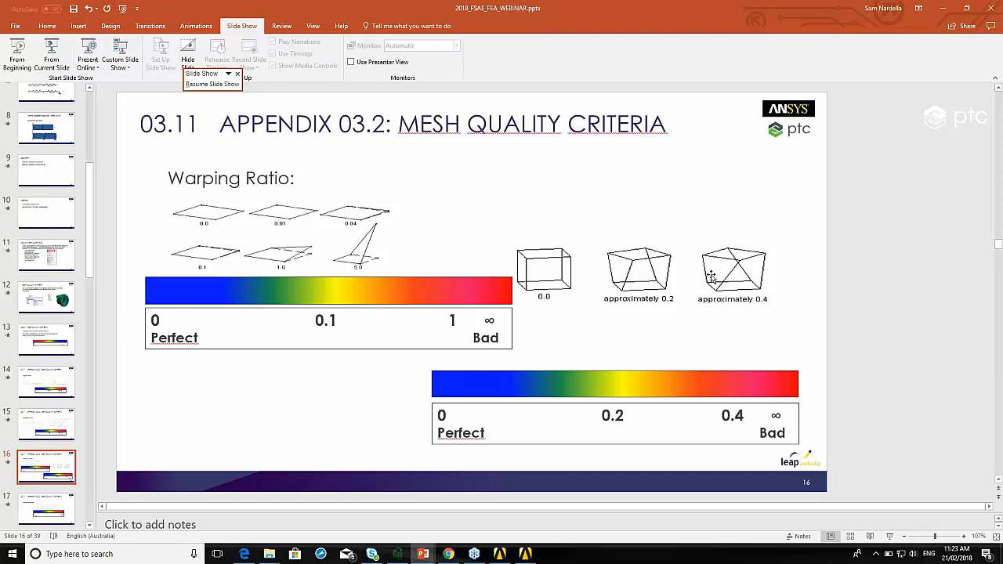
pyautogui.moveTo(742, 280)
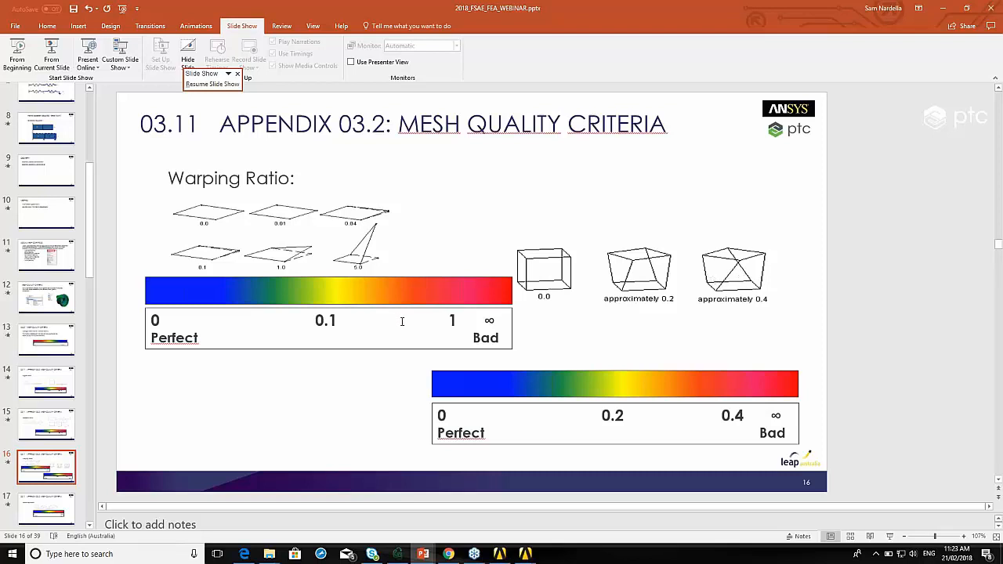
pyautogui.moveTo(346, 335)
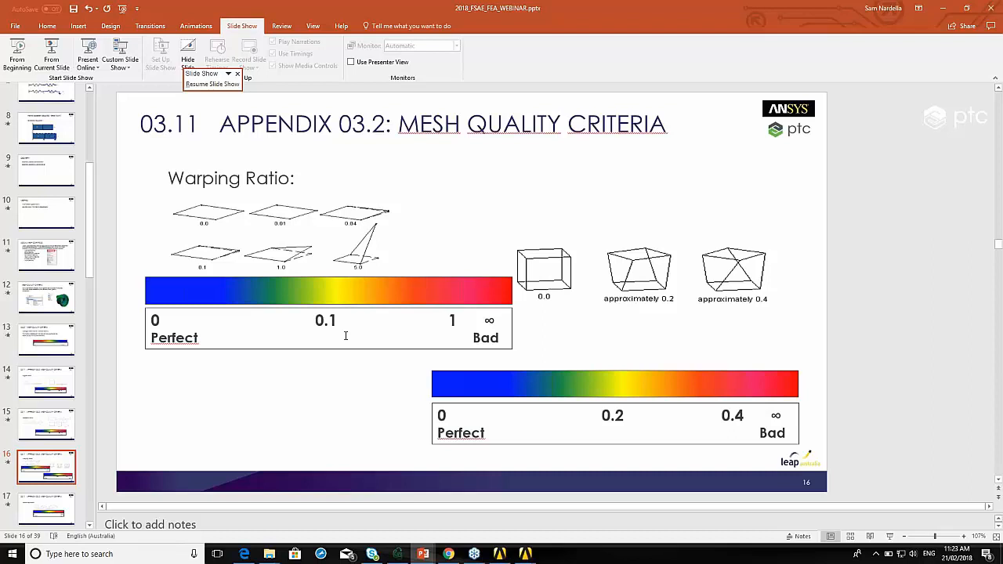
pyautogui.moveTo(744, 413)
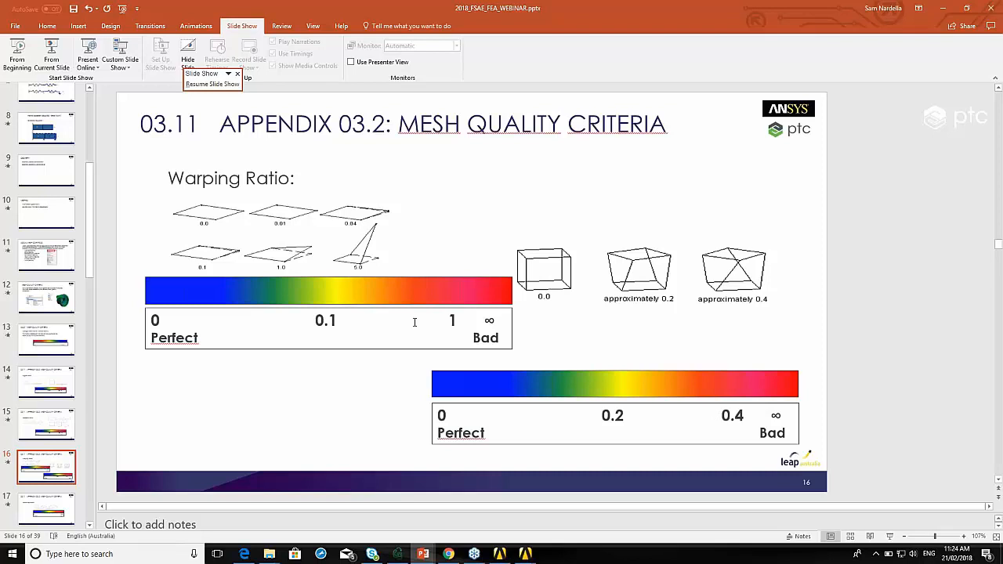
pyautogui.moveTo(343, 321)
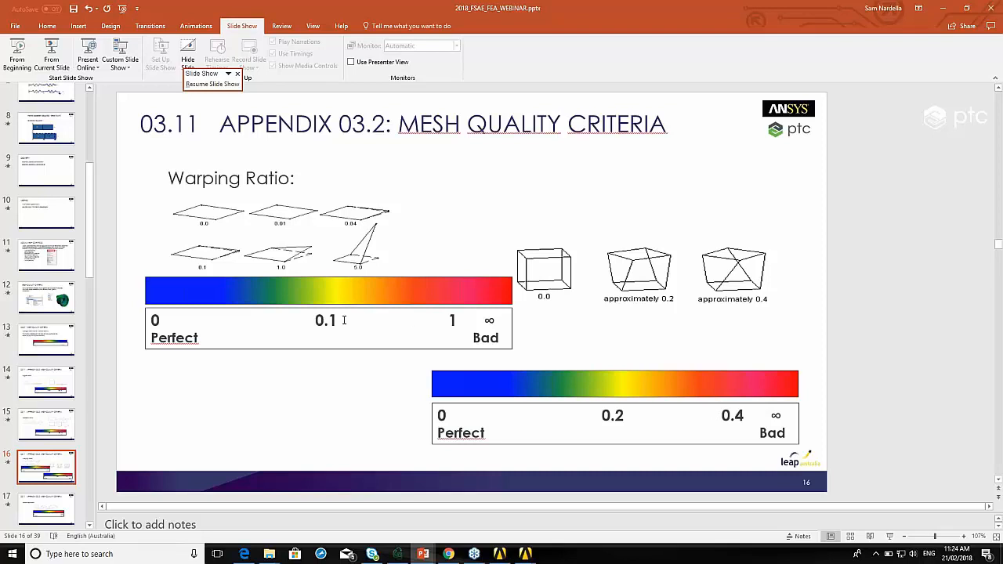
pyautogui.moveTo(388, 300)
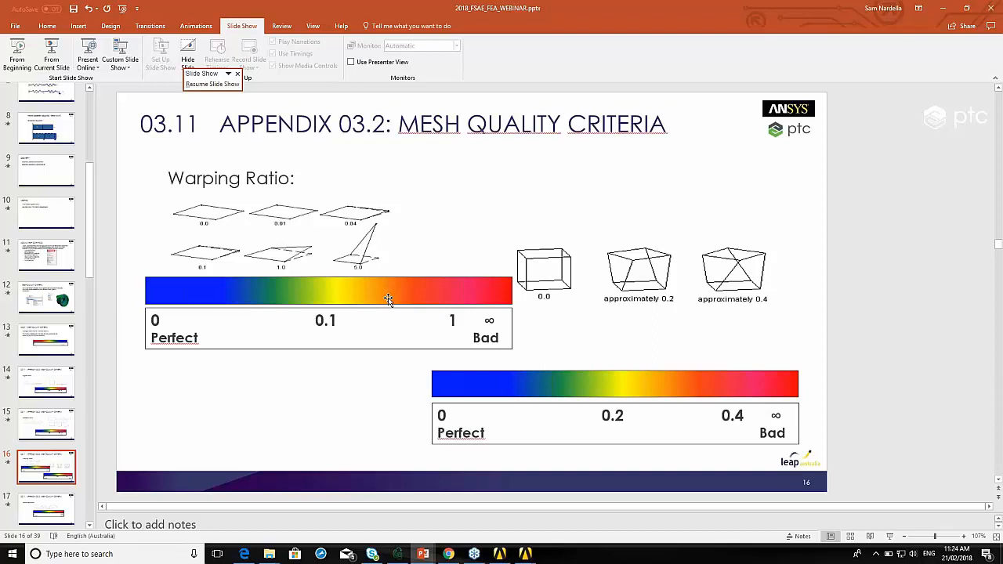
pyautogui.moveTo(371, 360)
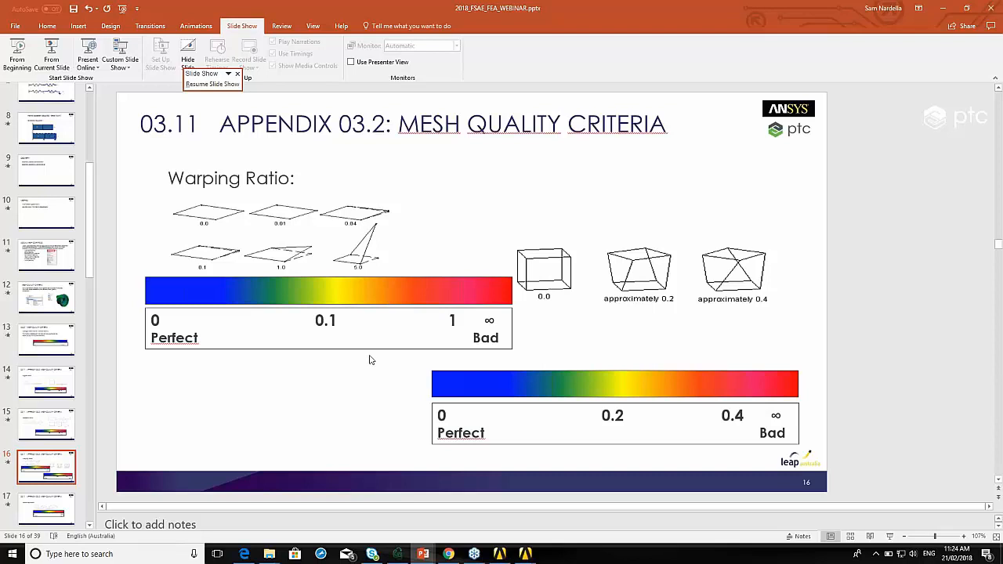
pyautogui.moveTo(100, 508)
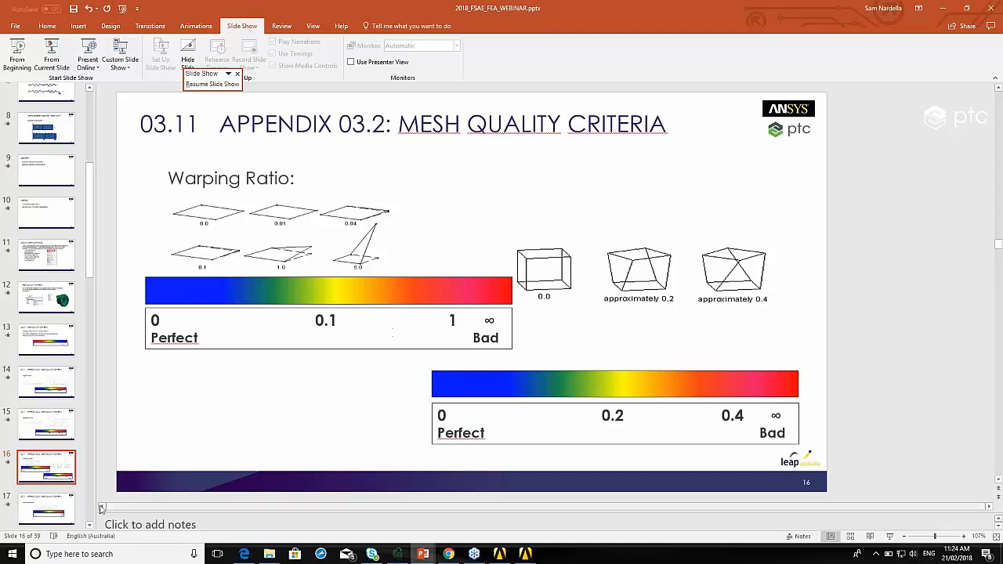
pyautogui.click(45, 507)
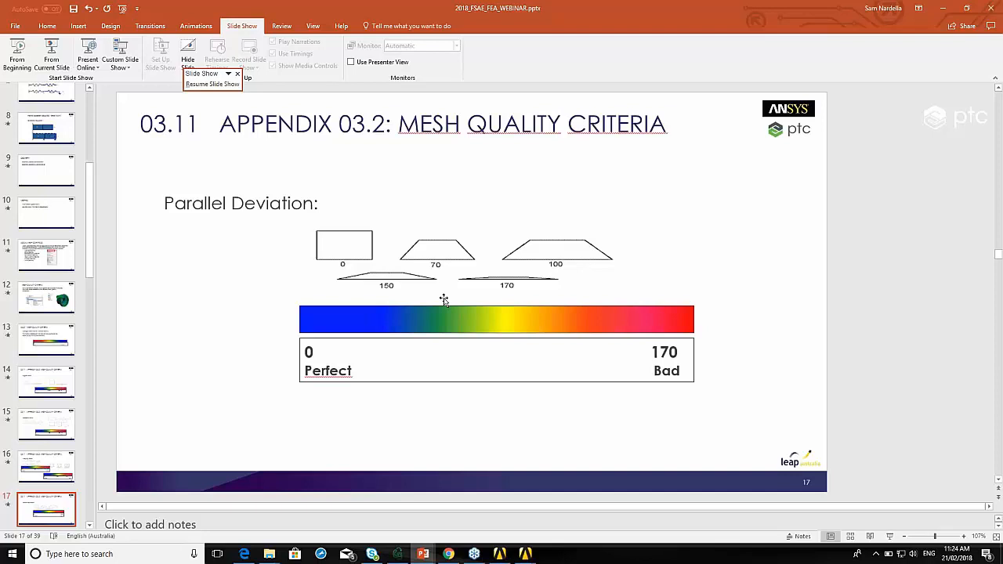
pyautogui.moveTo(419, 268)
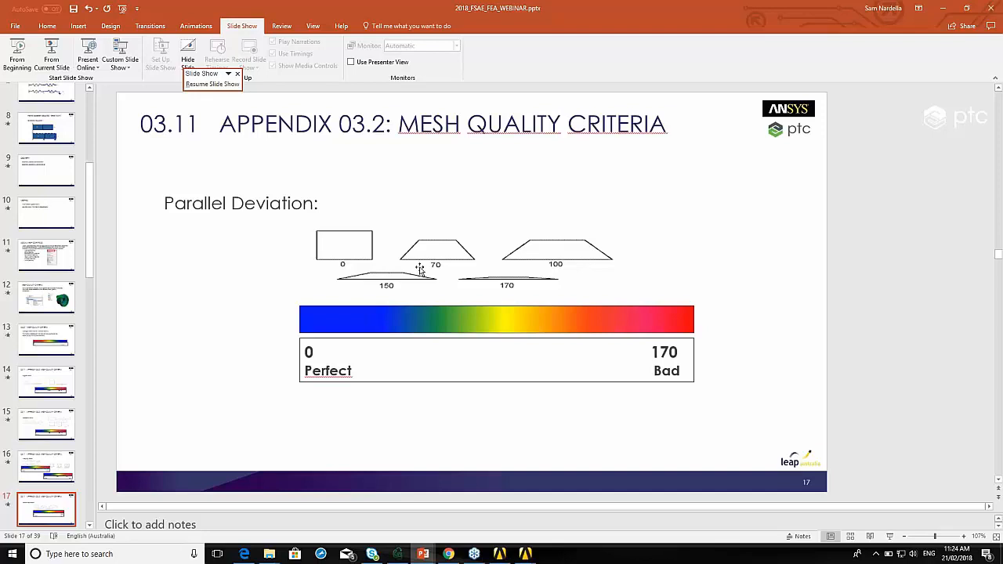
pyautogui.moveTo(392, 274)
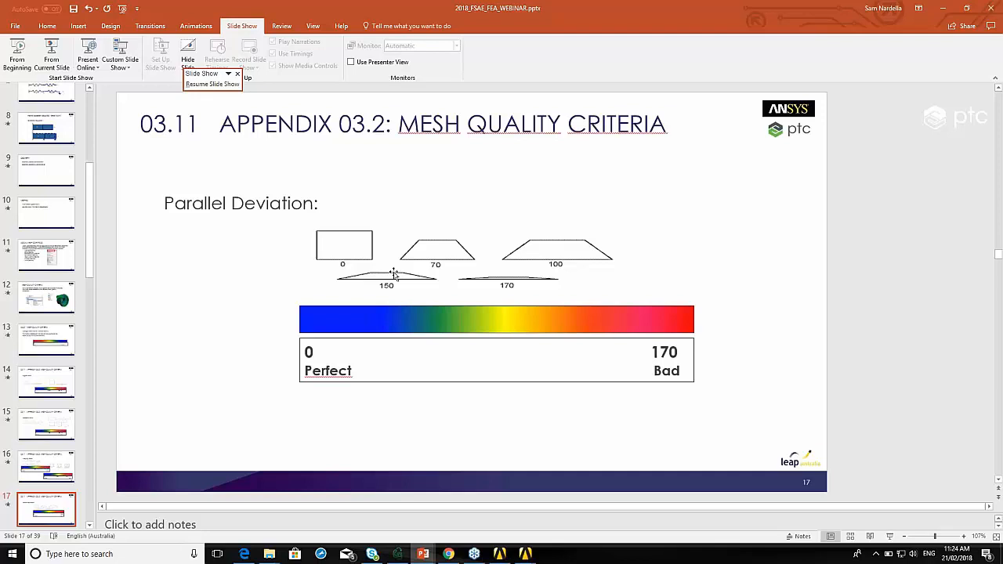
pyautogui.moveTo(464, 269)
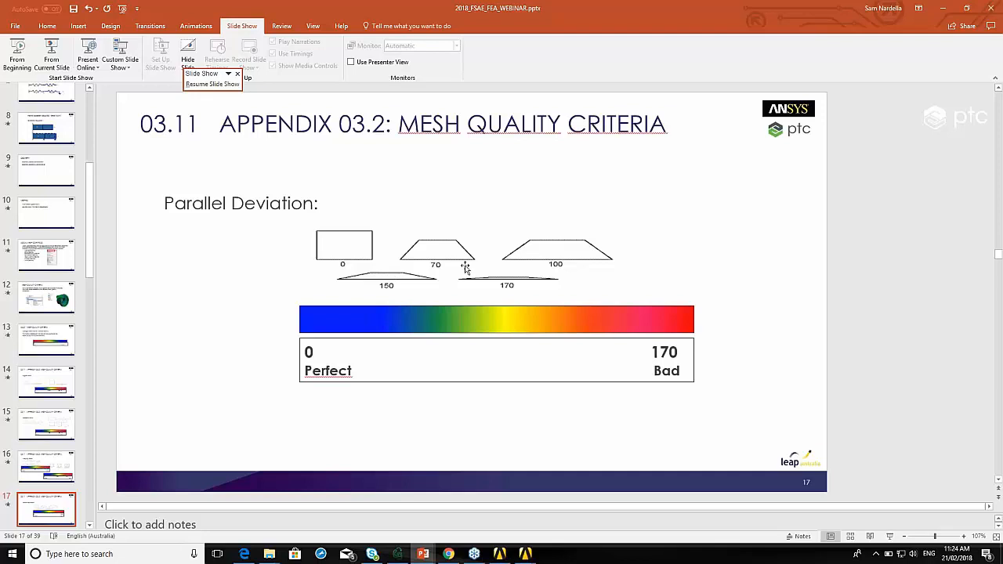
pyautogui.moveTo(439, 272)
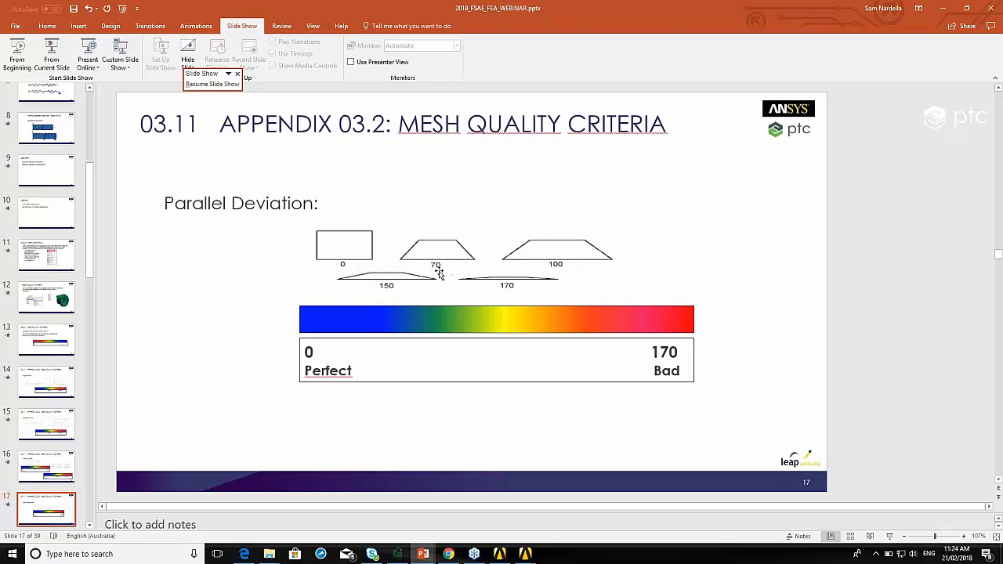
pyautogui.moveTo(376, 255)
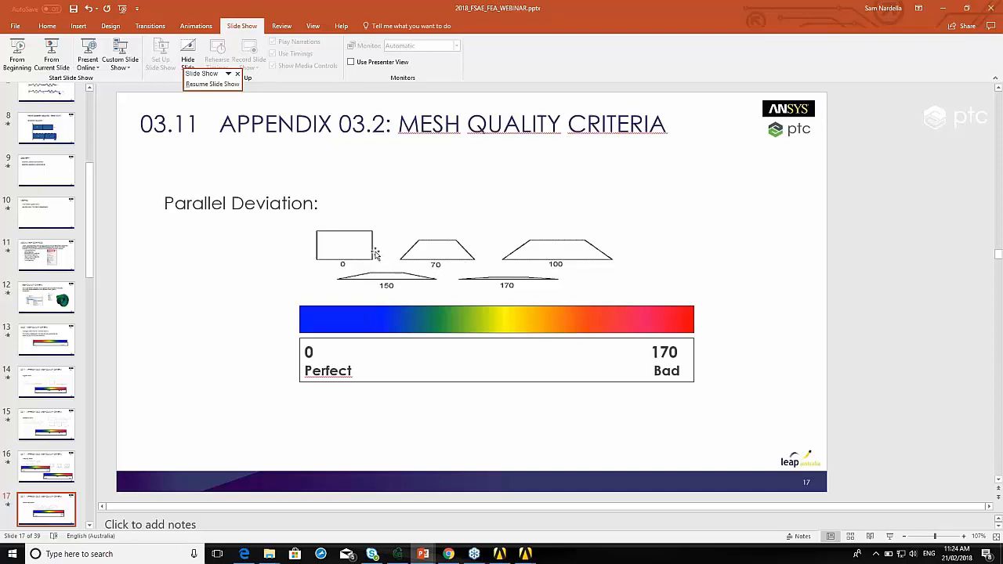
pyautogui.moveTo(362, 265)
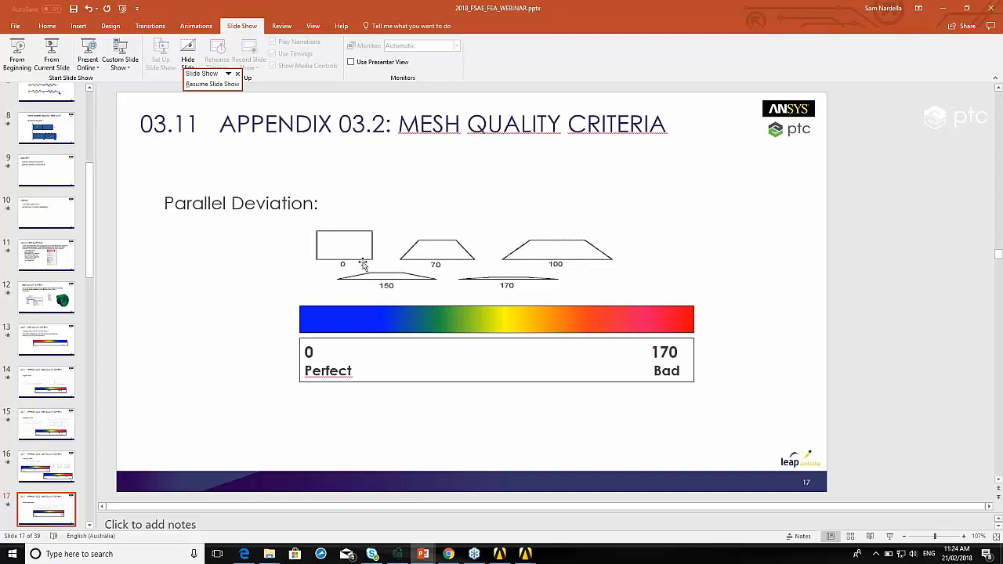
pyautogui.moveTo(380, 260)
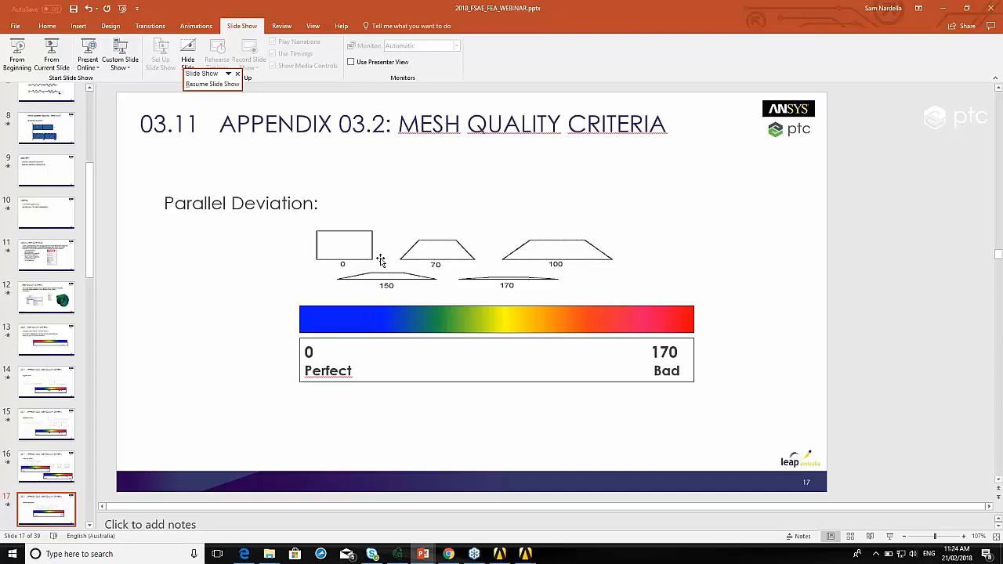
pyautogui.moveTo(338, 250)
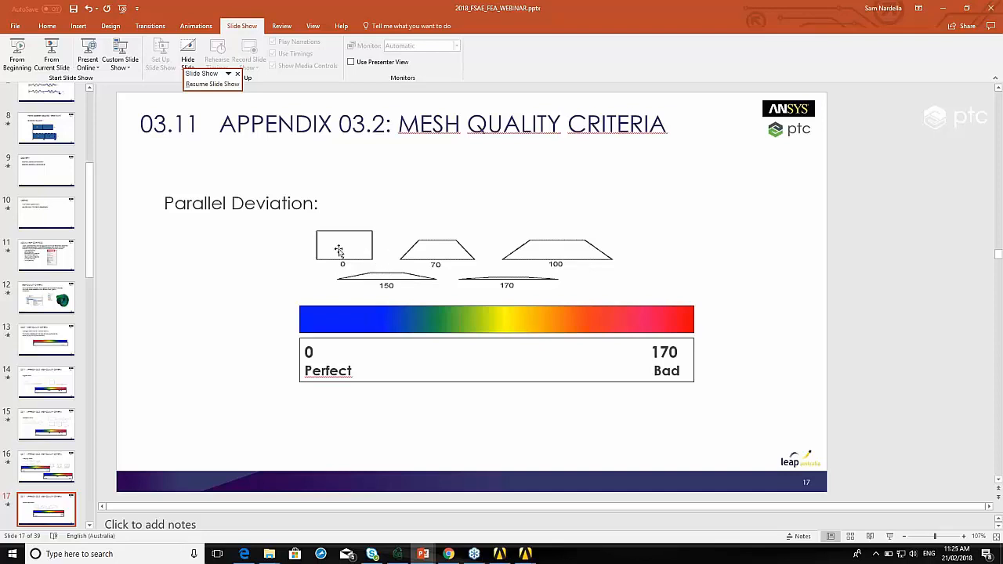
pyautogui.moveTo(443, 259)
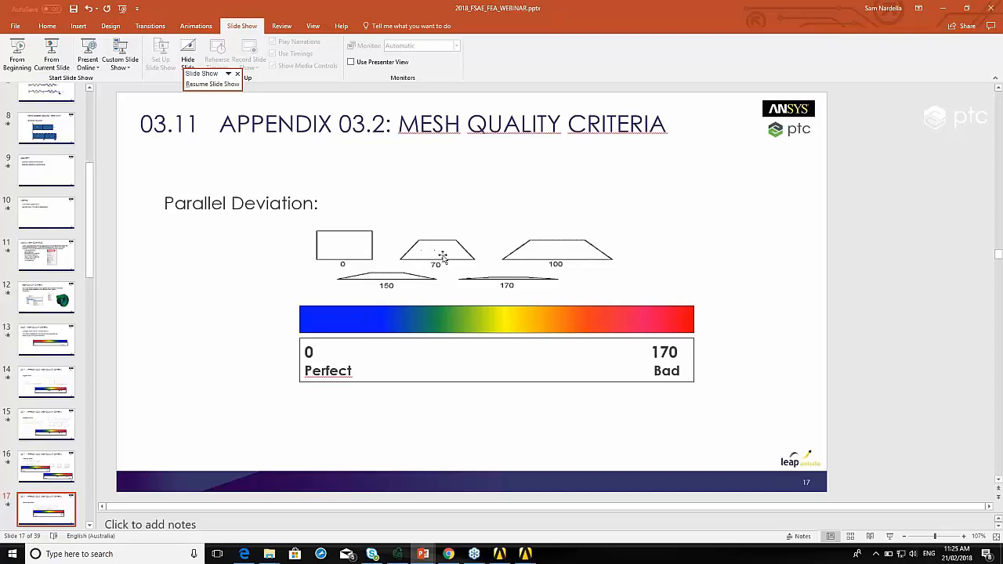
pyautogui.moveTo(474, 261)
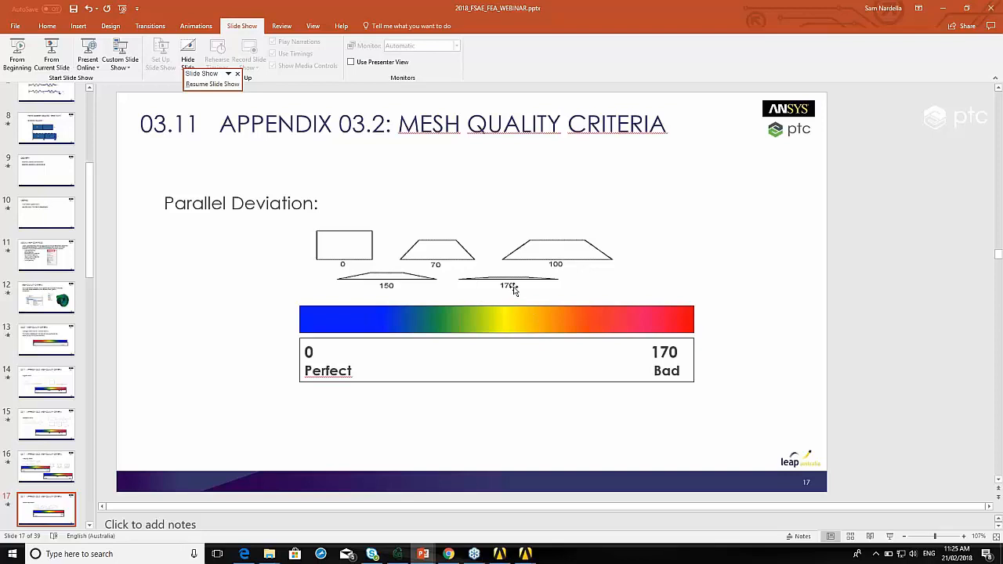
pyautogui.moveTo(547, 284)
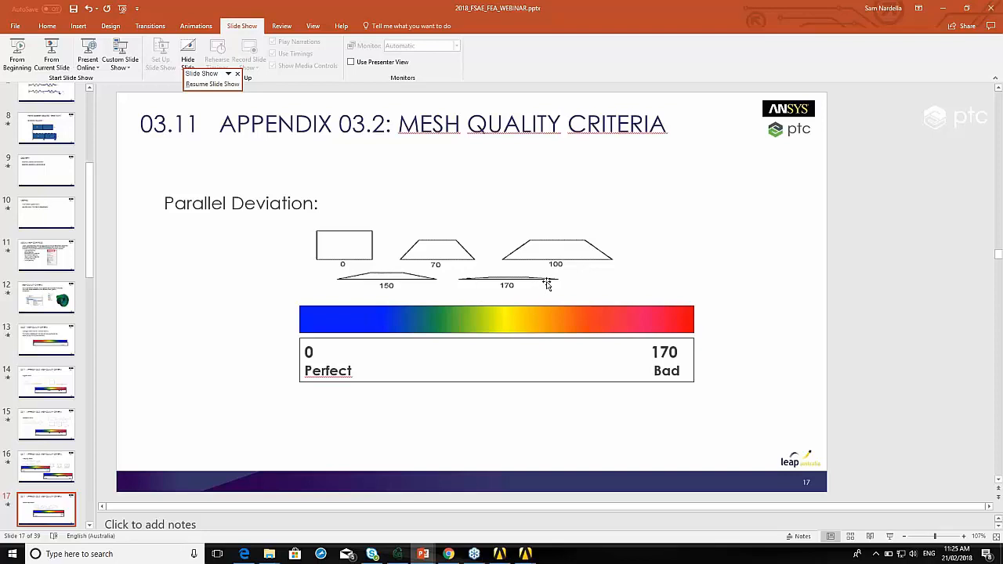
pyautogui.moveTo(498, 282)
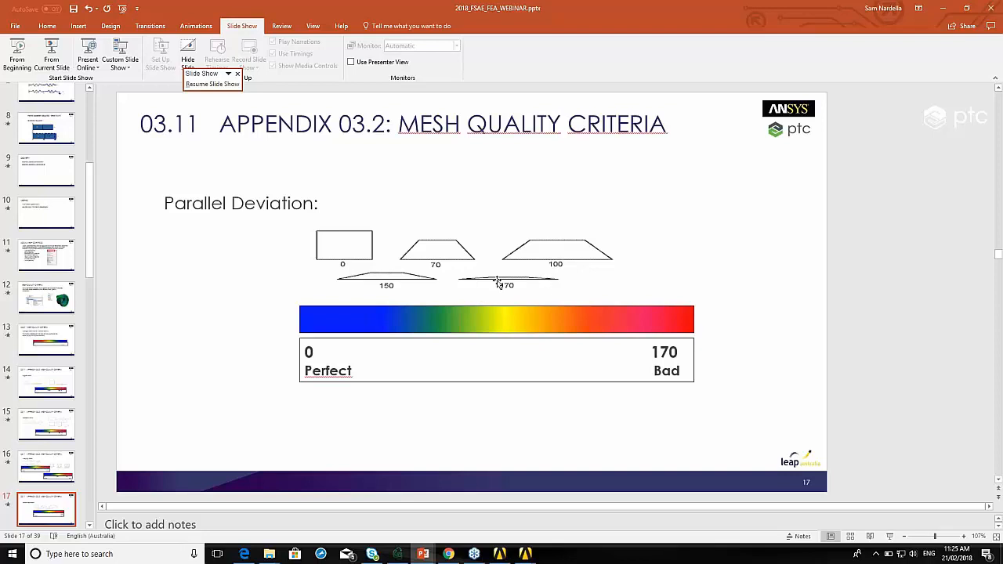
pyautogui.moveTo(479, 282)
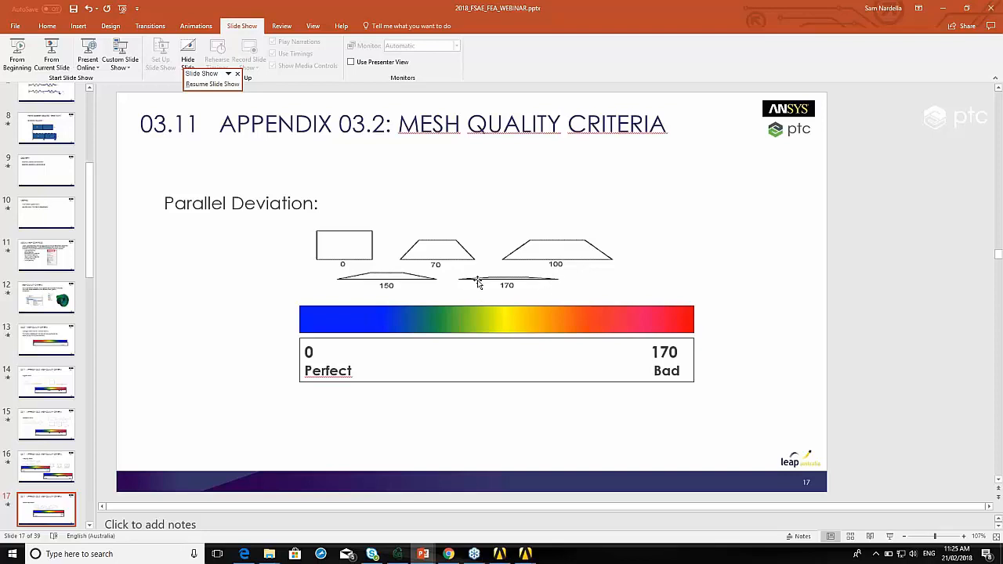
pyautogui.moveTo(557, 284)
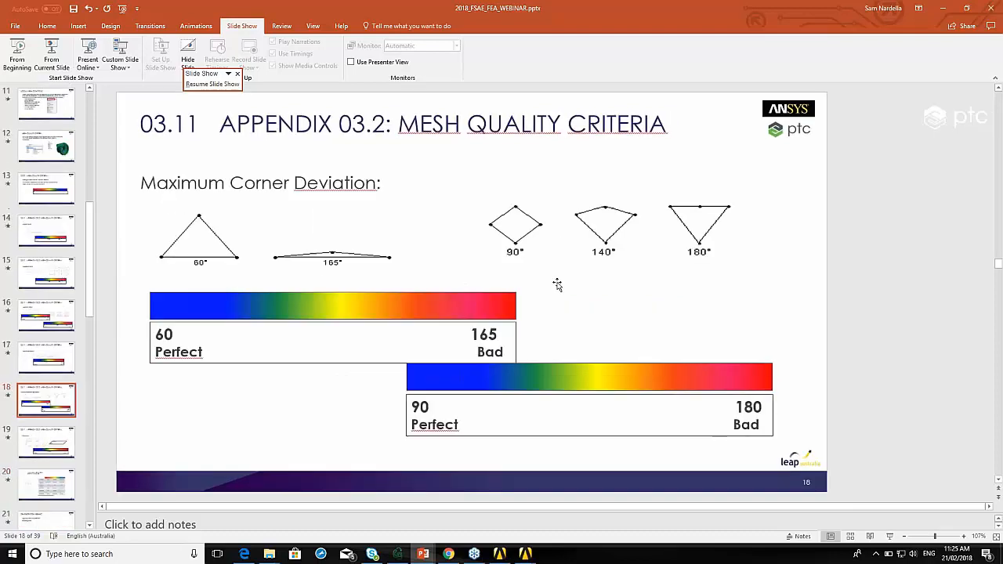
pyautogui.moveTo(802, 302)
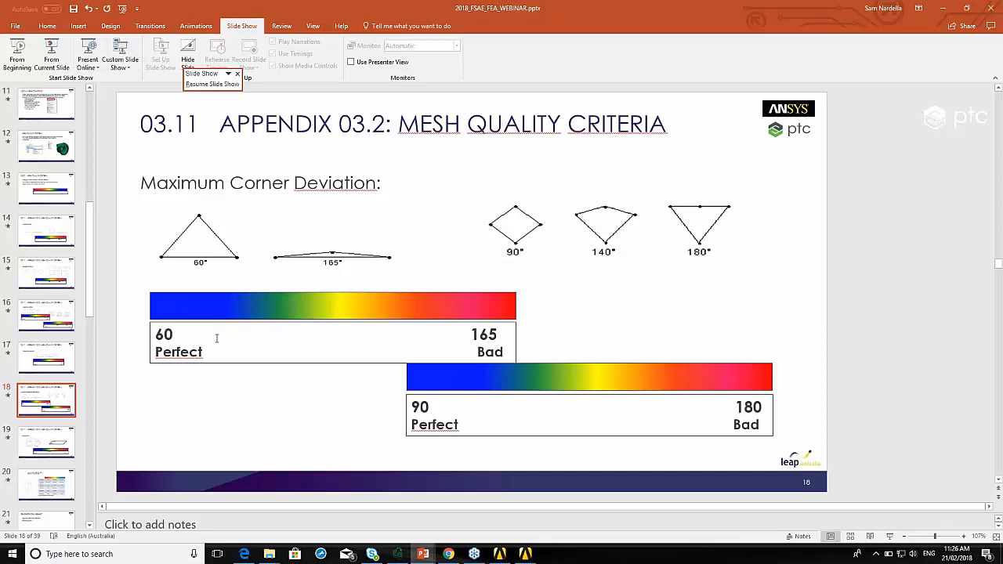
pyautogui.moveTo(685, 212)
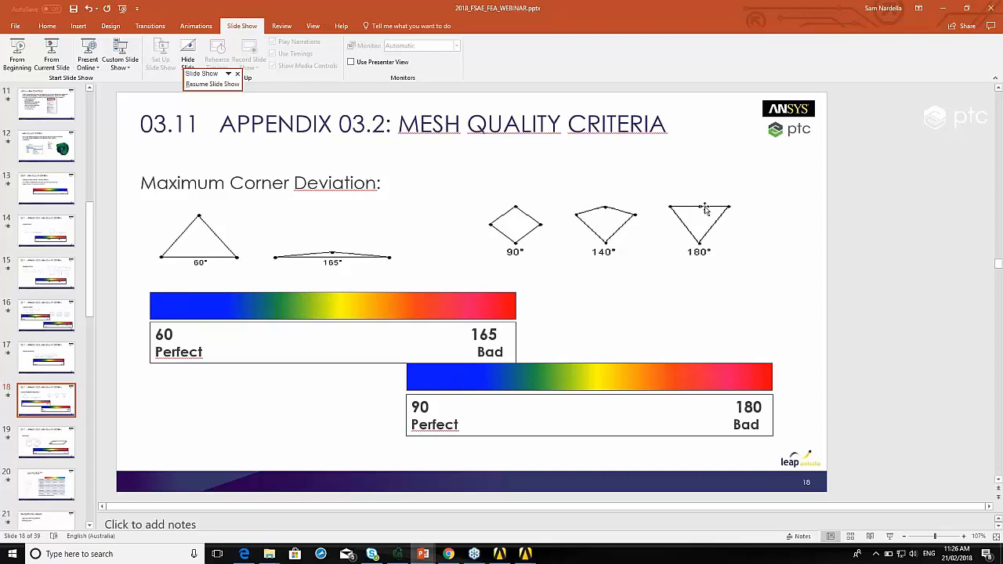
pyautogui.moveTo(689, 209)
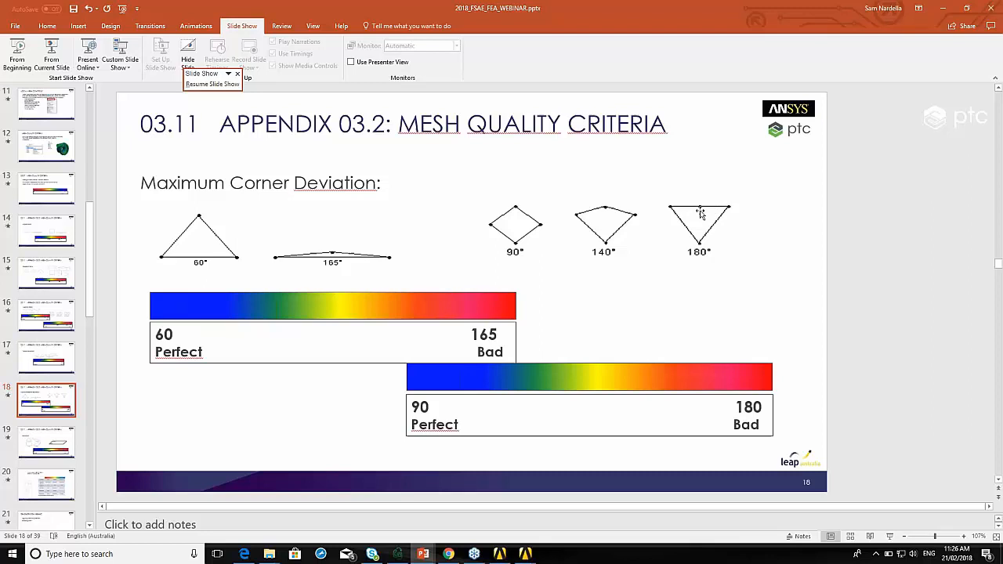
pyautogui.moveTo(705, 216)
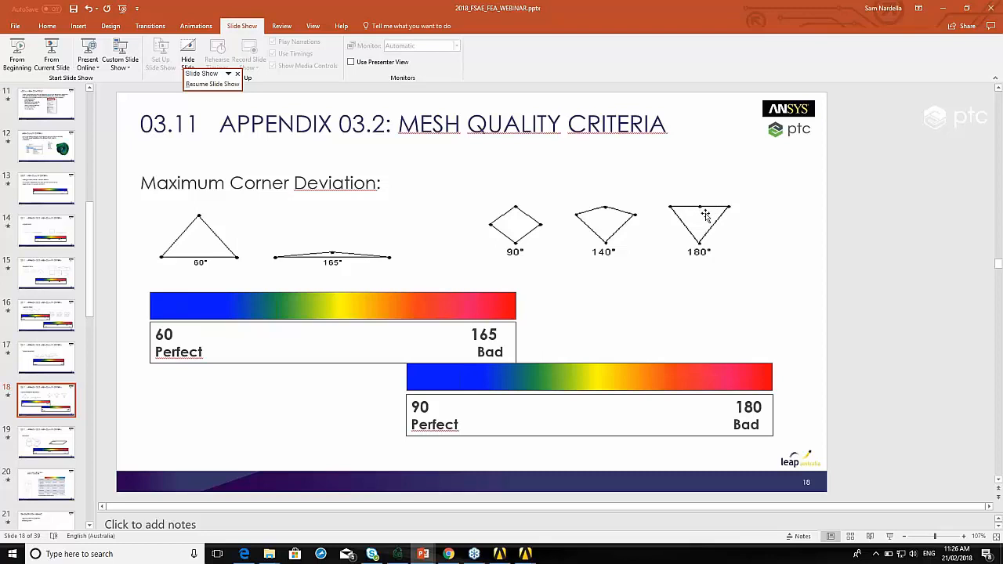
pyautogui.moveTo(709, 214)
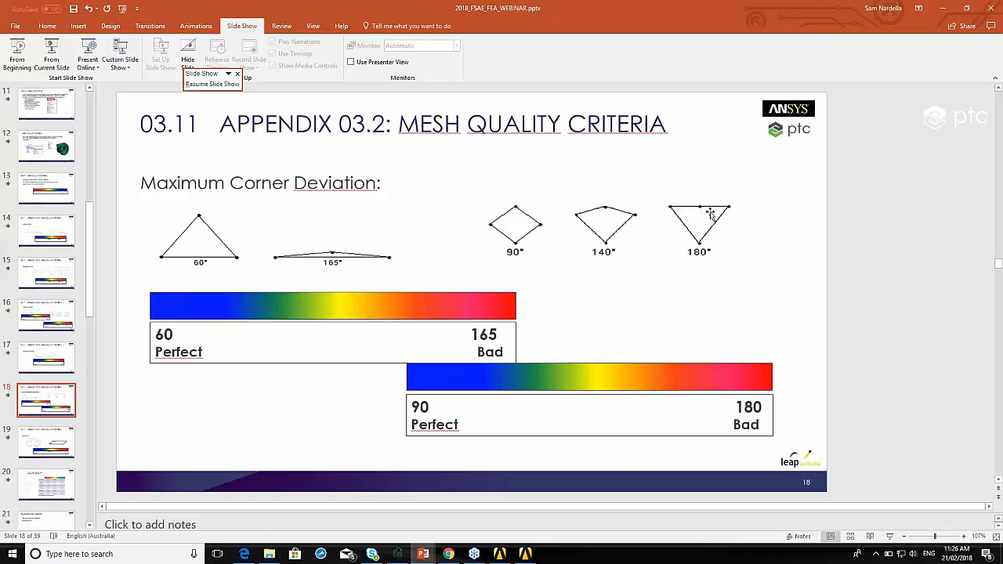
pyautogui.moveTo(696, 214)
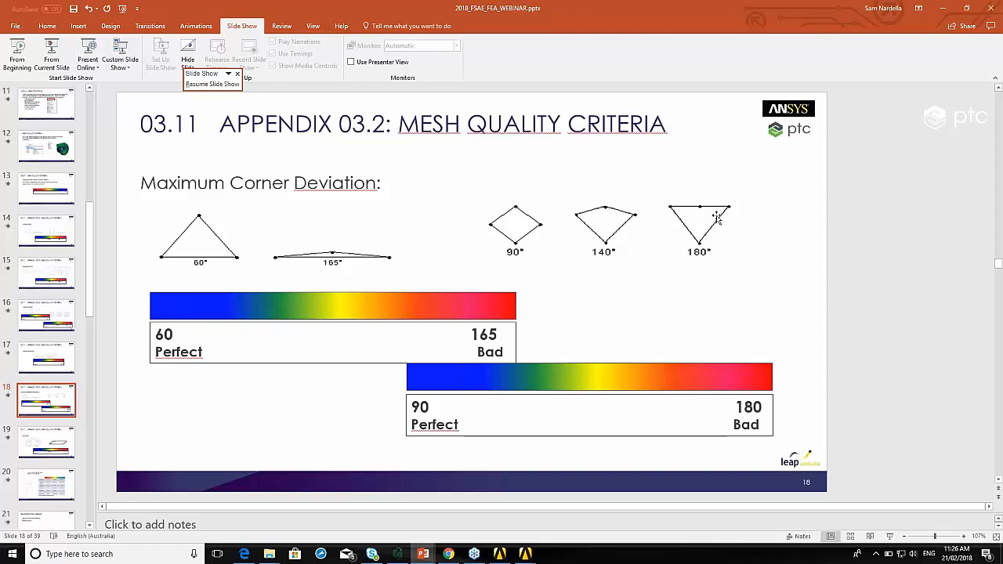
pyautogui.moveTo(646, 307)
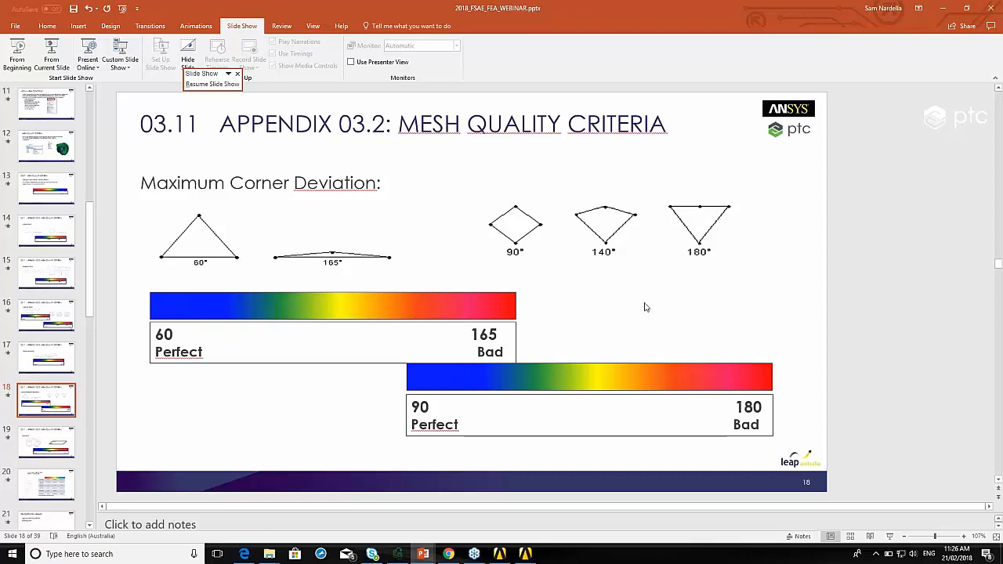
pyautogui.moveTo(601, 209)
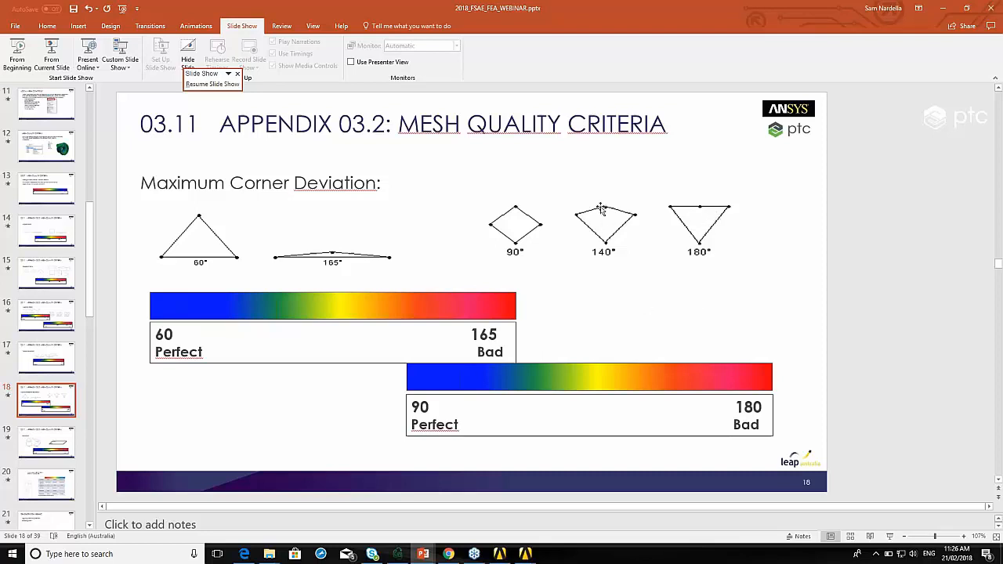
pyautogui.moveTo(607, 210)
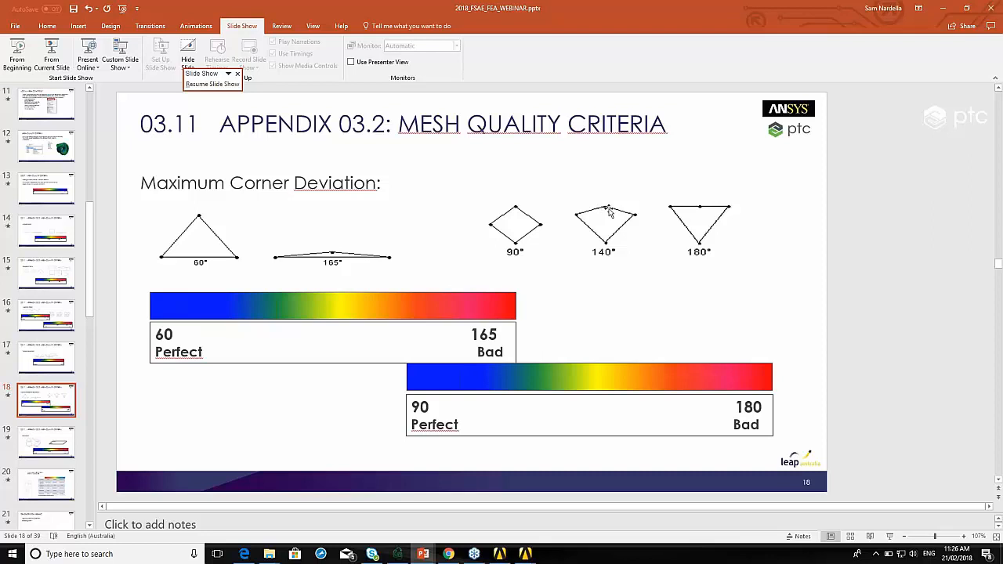
pyautogui.moveTo(599, 215)
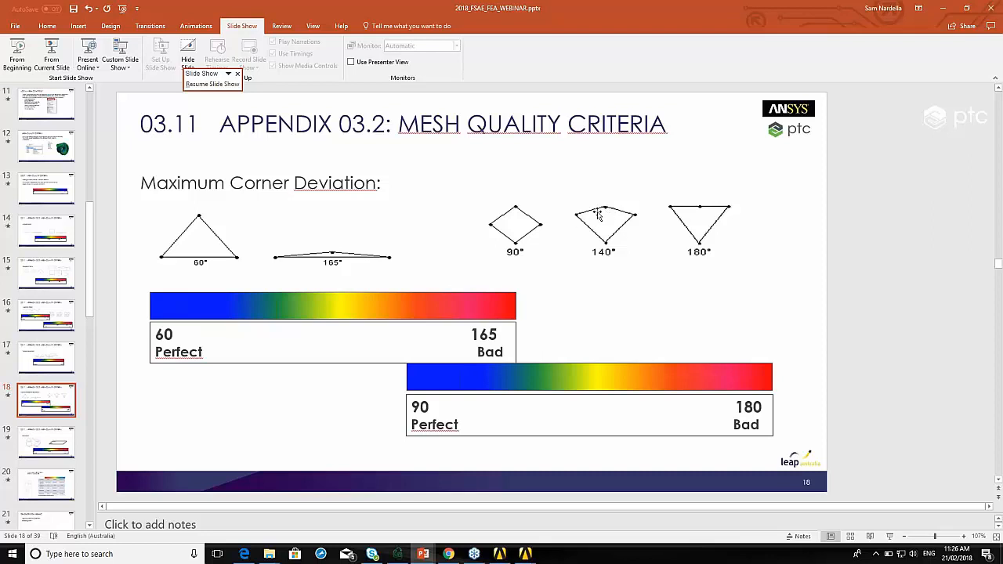
pyautogui.moveTo(595, 213)
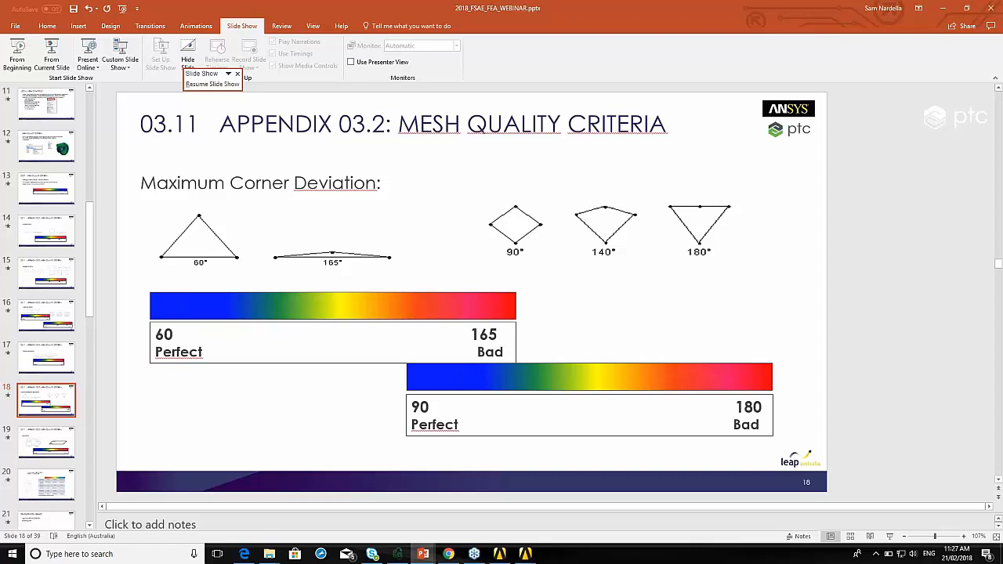
pyautogui.moveTo(334, 260)
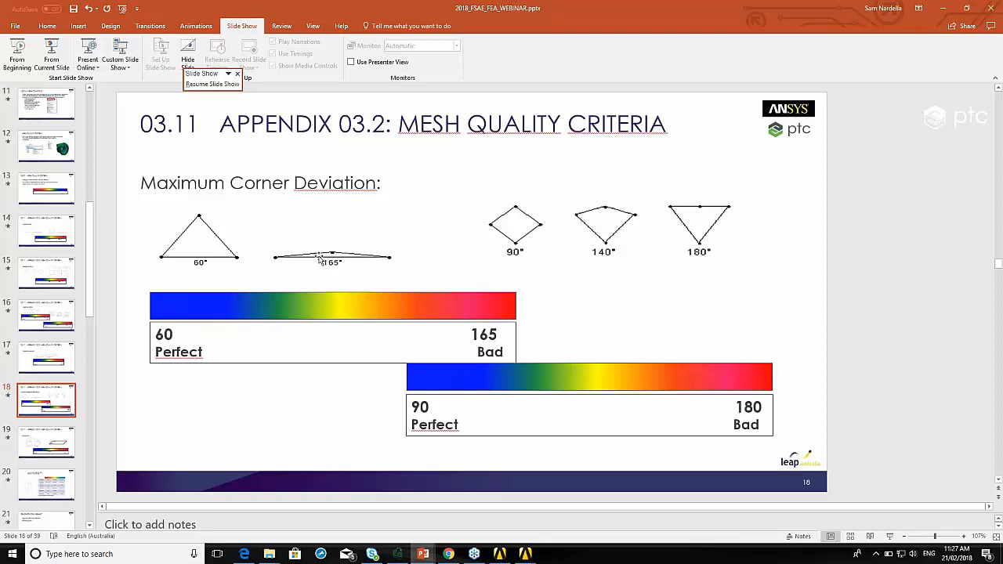
pyautogui.moveTo(384, 254)
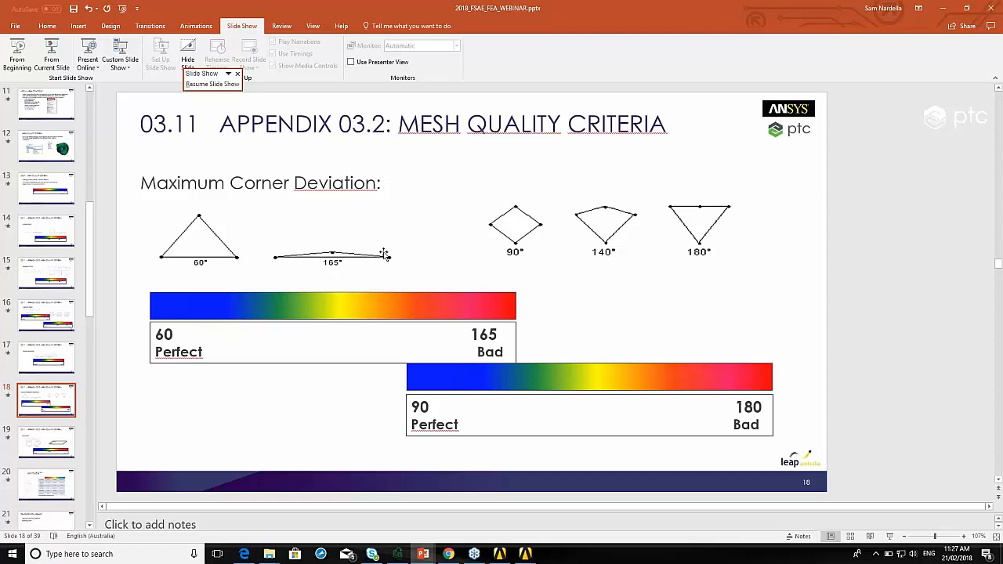
pyautogui.moveTo(338, 264)
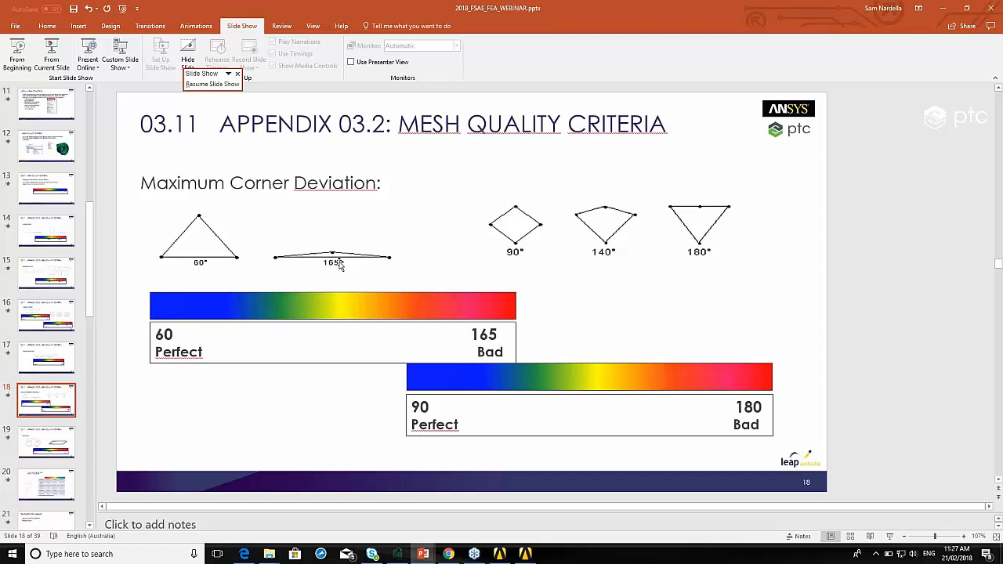
pyautogui.moveTo(406, 276)
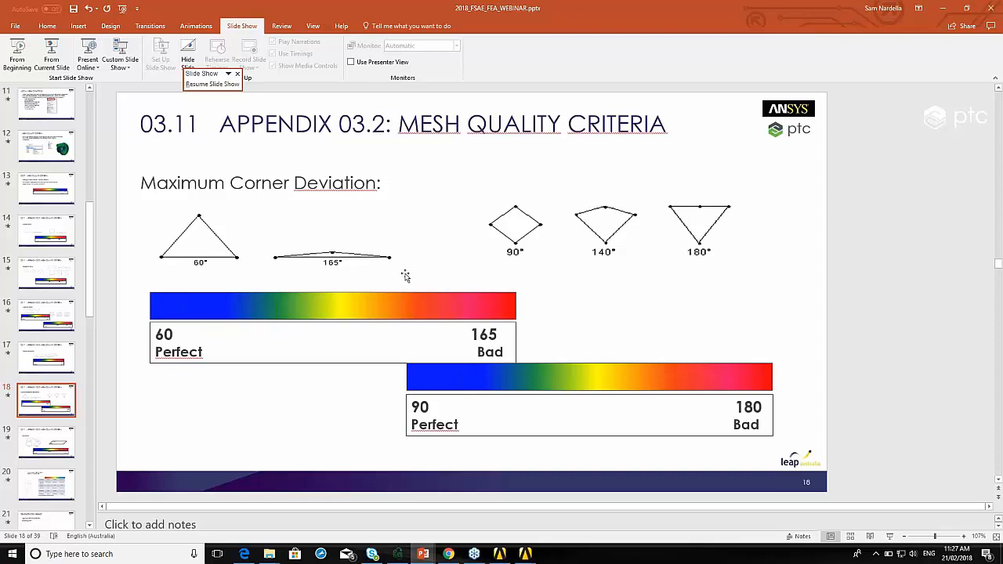
pyautogui.moveTo(46, 442)
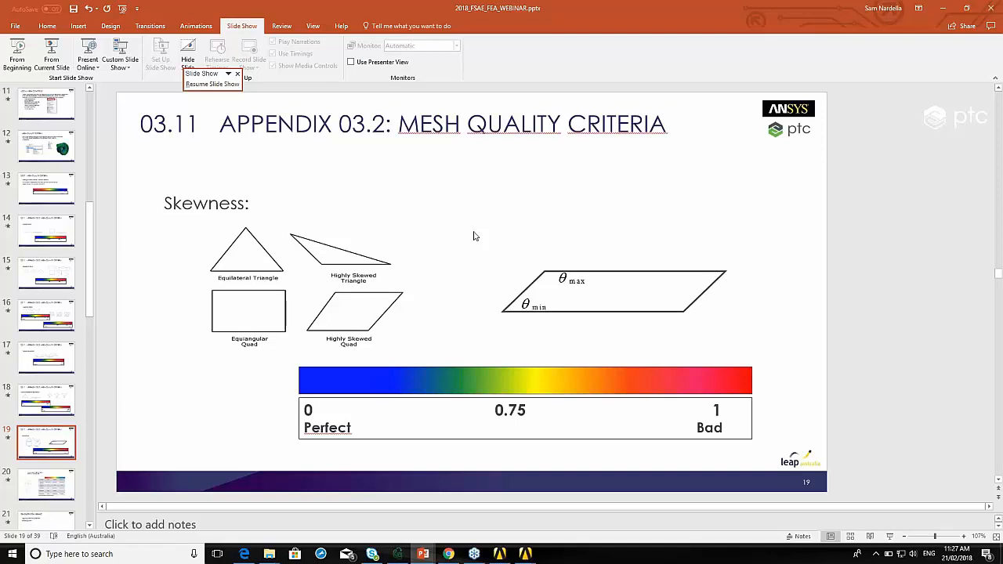
pyautogui.moveTo(249, 232)
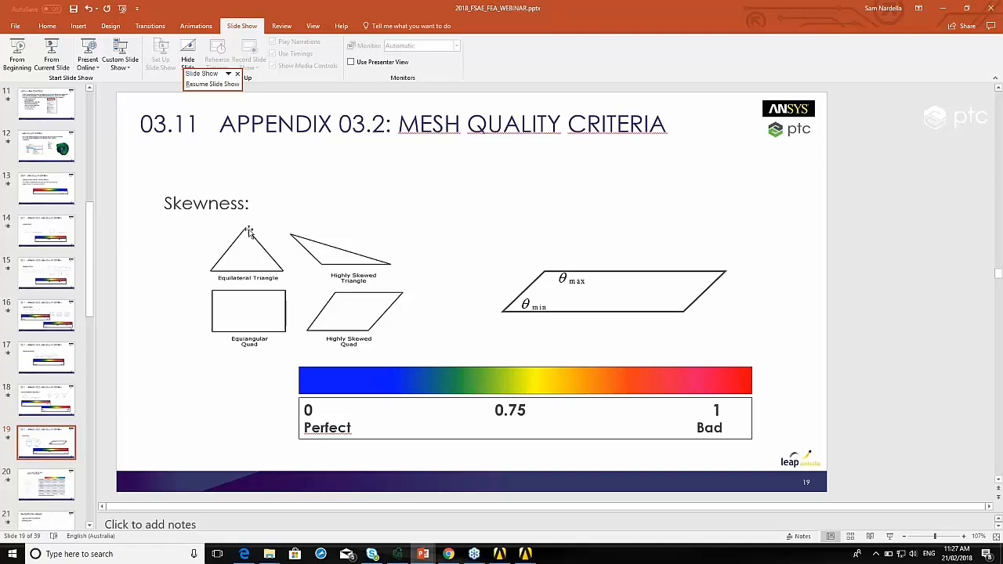
pyautogui.moveTo(291, 239)
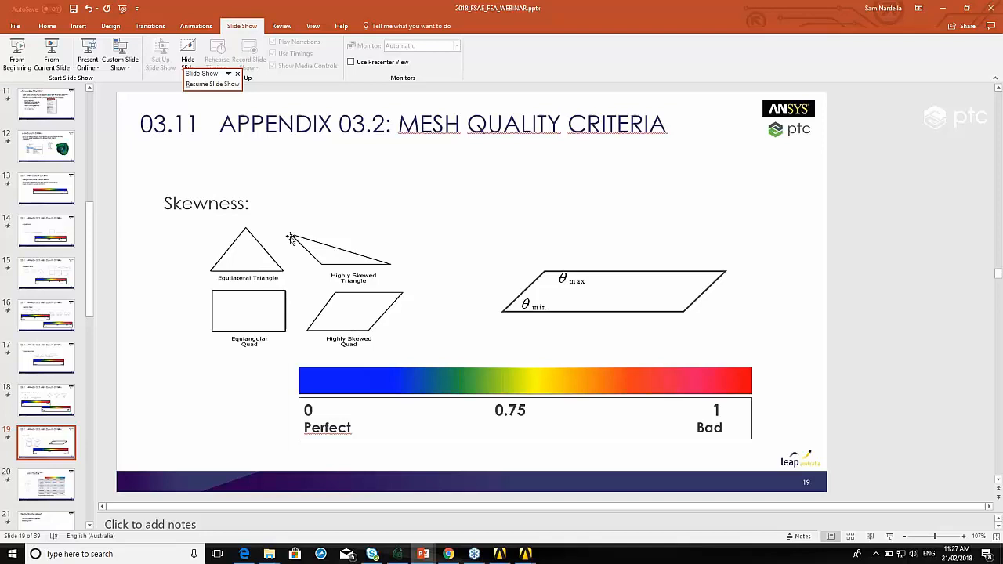
pyautogui.moveTo(291, 241)
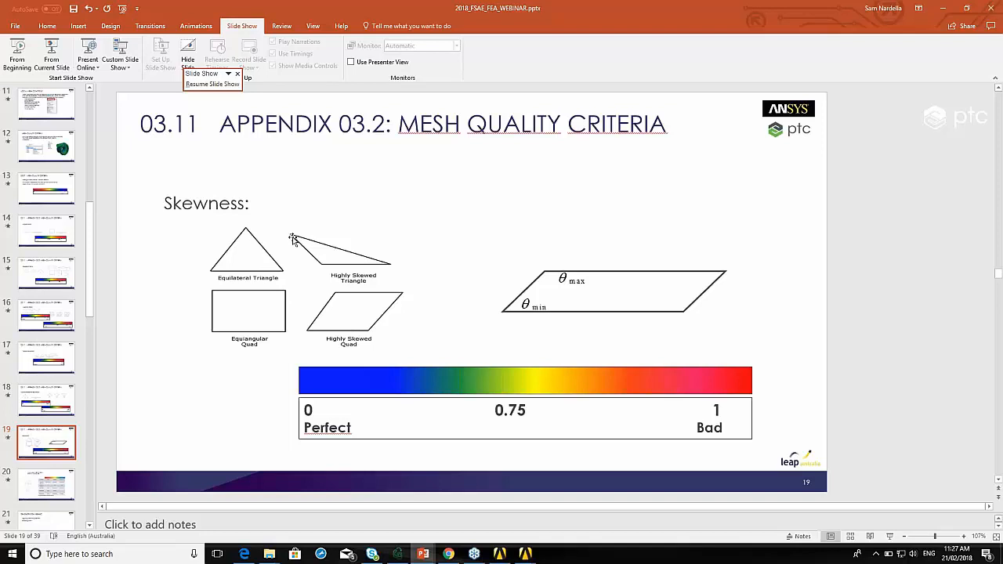
pyautogui.moveTo(319, 308)
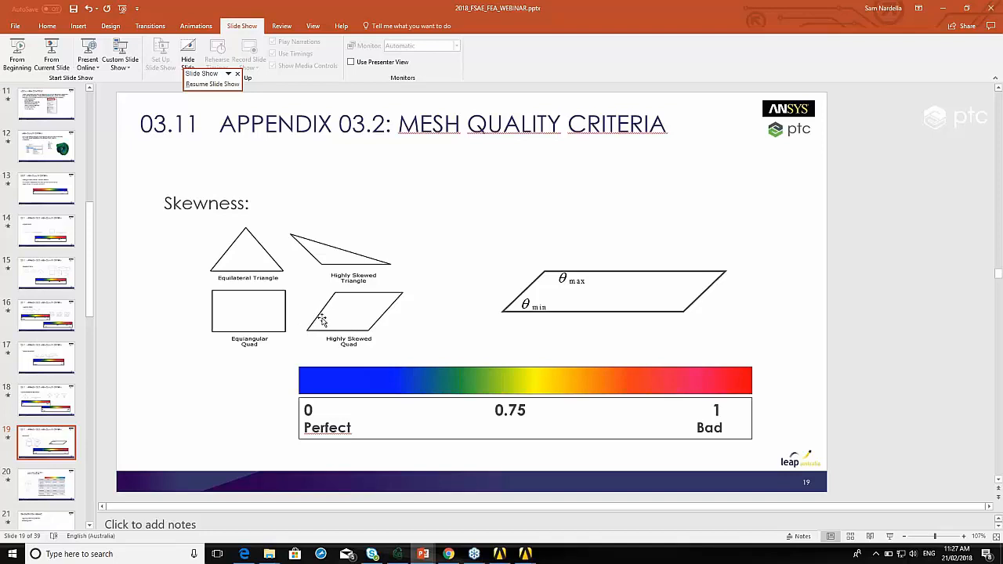
pyautogui.moveTo(333, 300)
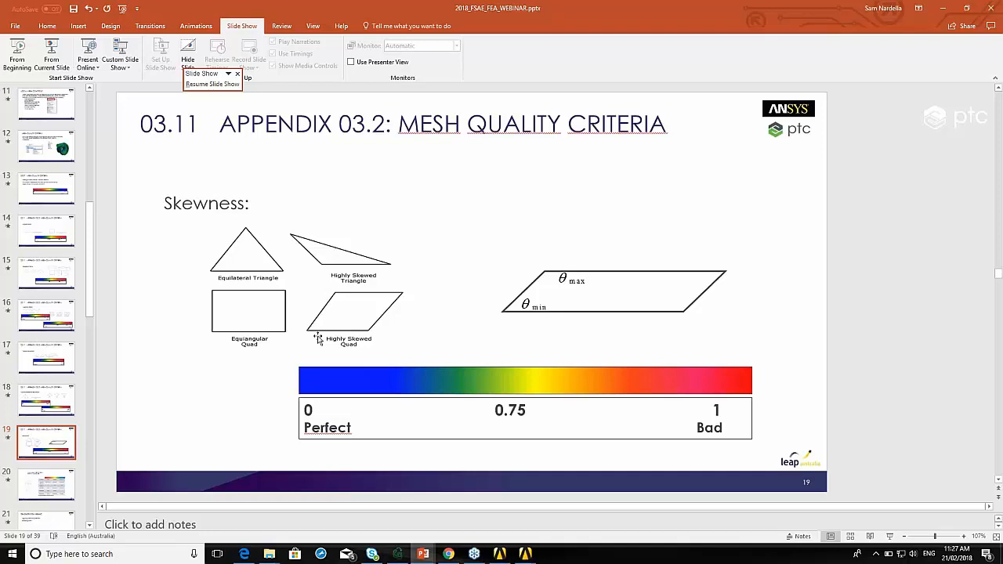
pyautogui.moveTo(327, 337)
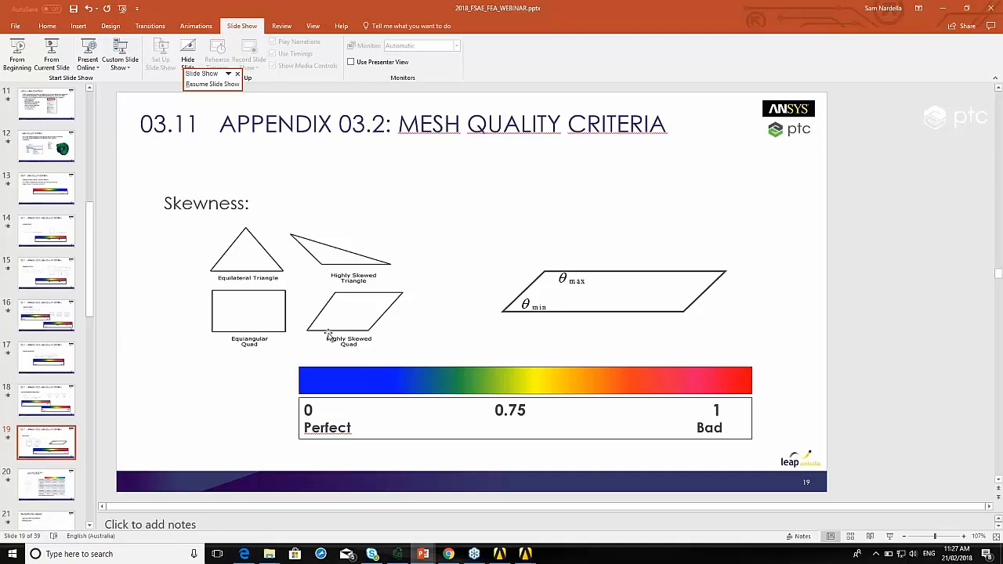
pyautogui.moveTo(333, 336)
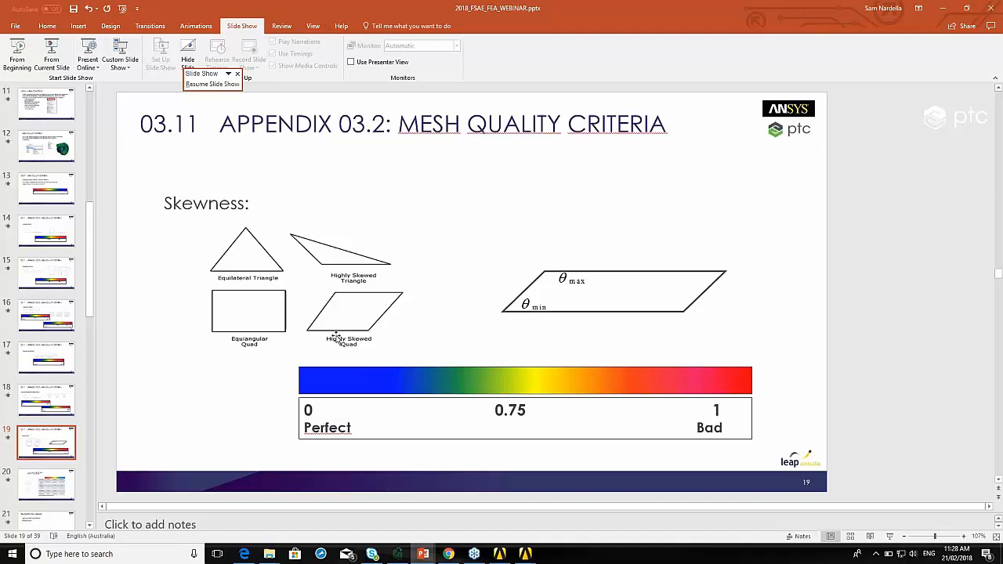
pyautogui.moveTo(373, 353)
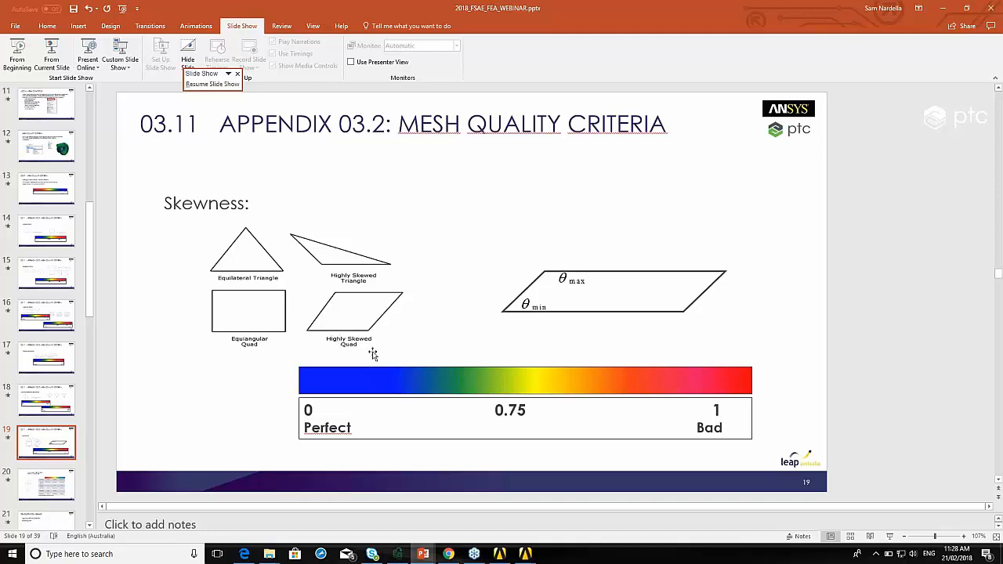
pyautogui.moveTo(370, 386)
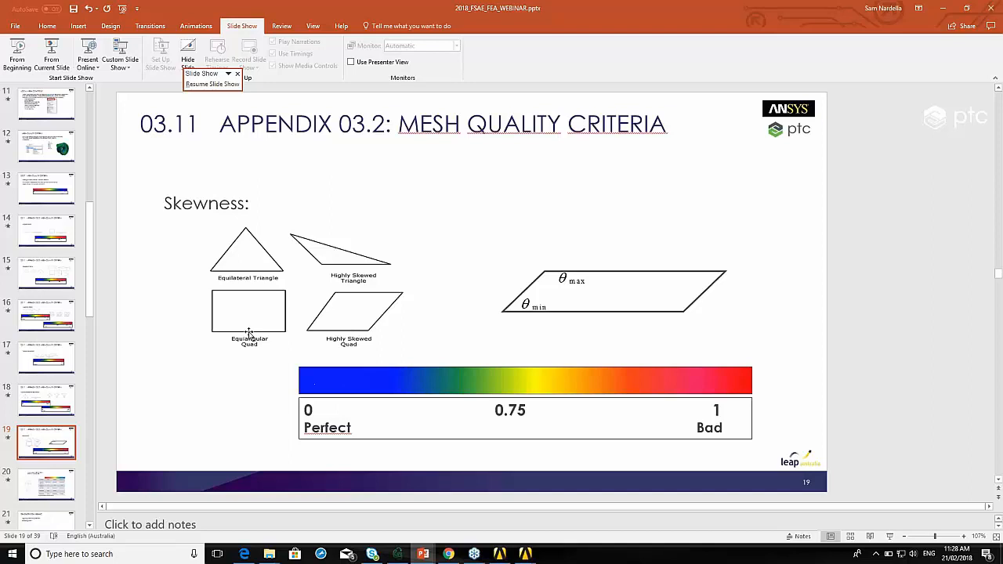
pyautogui.moveTo(328, 381)
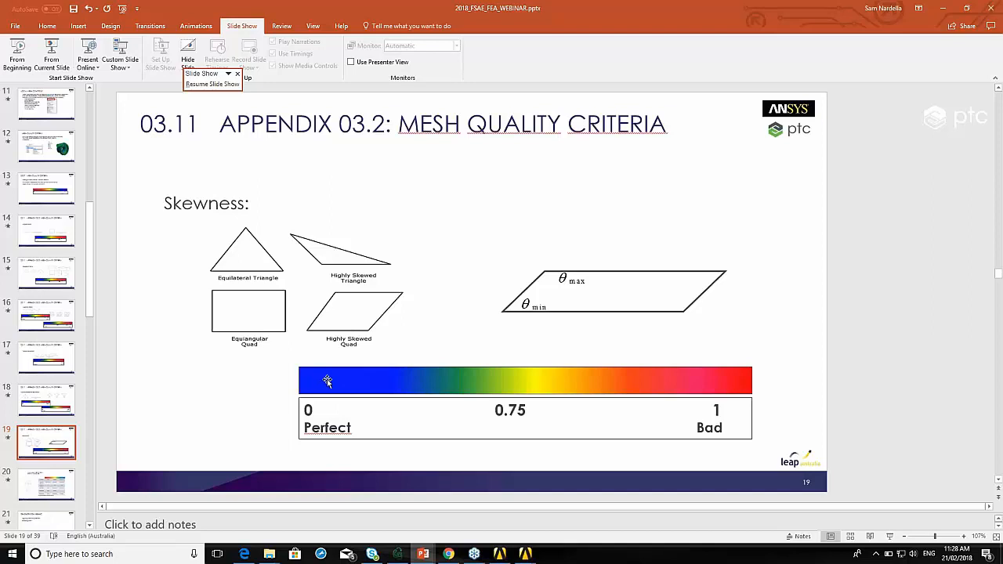
pyautogui.moveTo(312, 324)
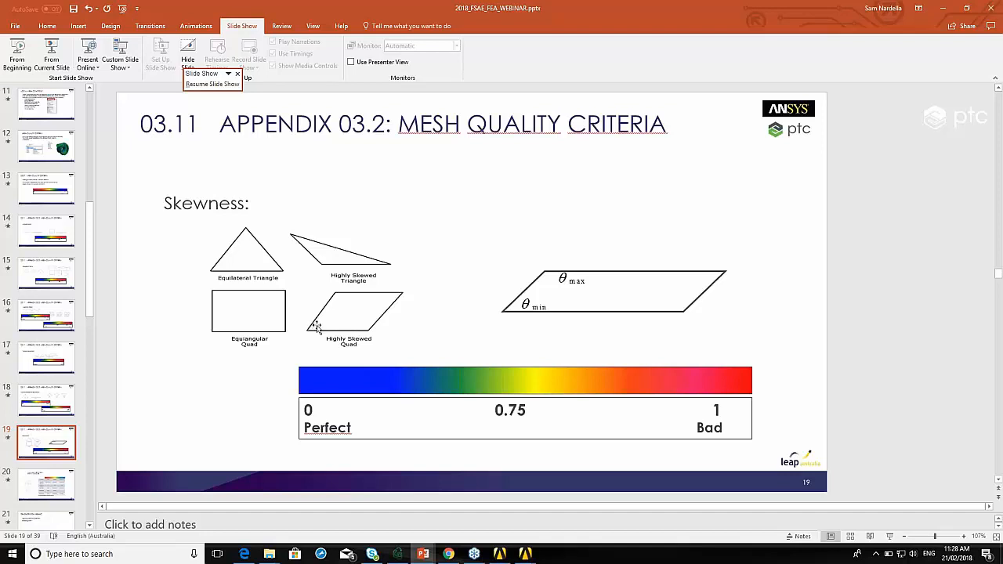
pyautogui.moveTo(317, 390)
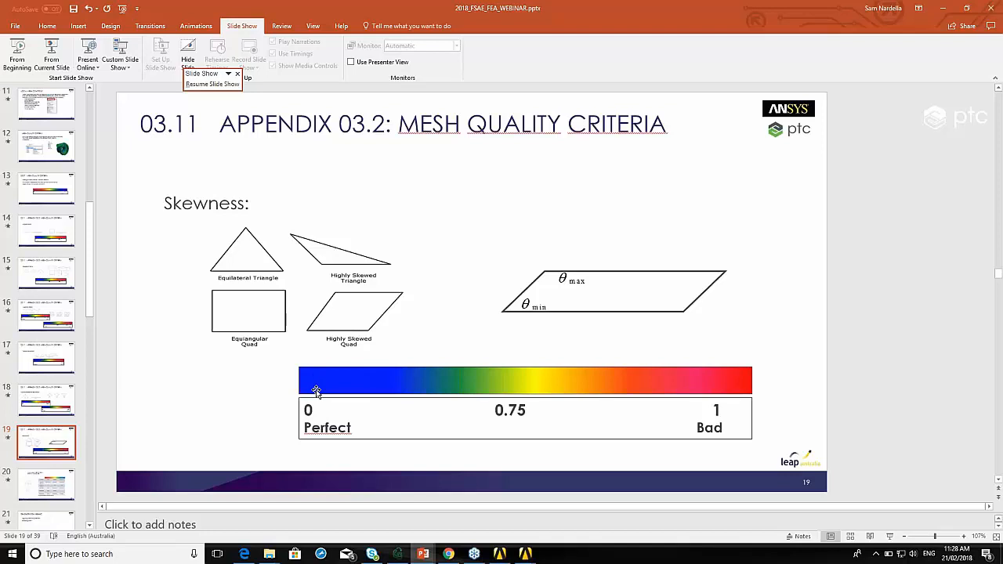
pyautogui.moveTo(537, 399)
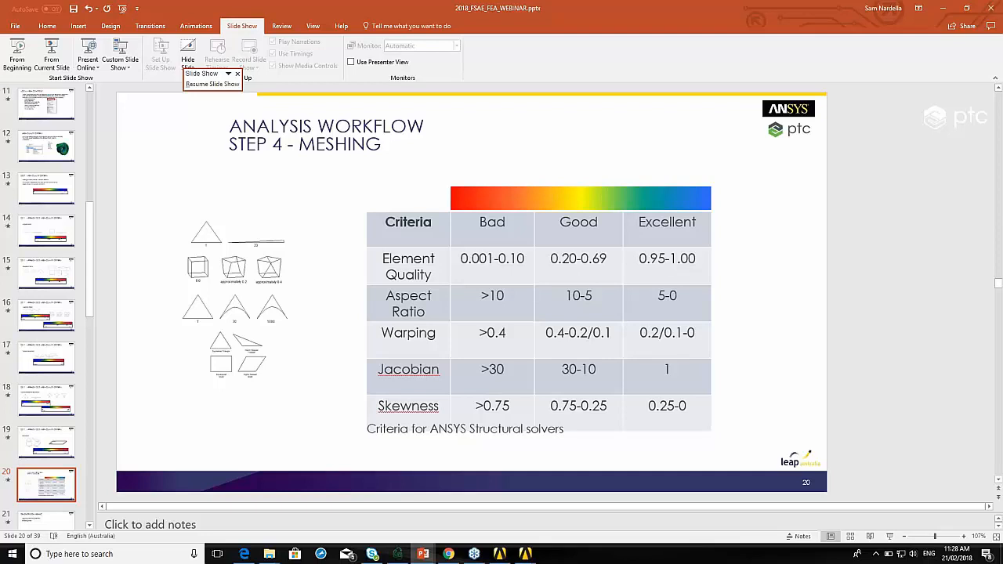
pyautogui.moveTo(622, 168)
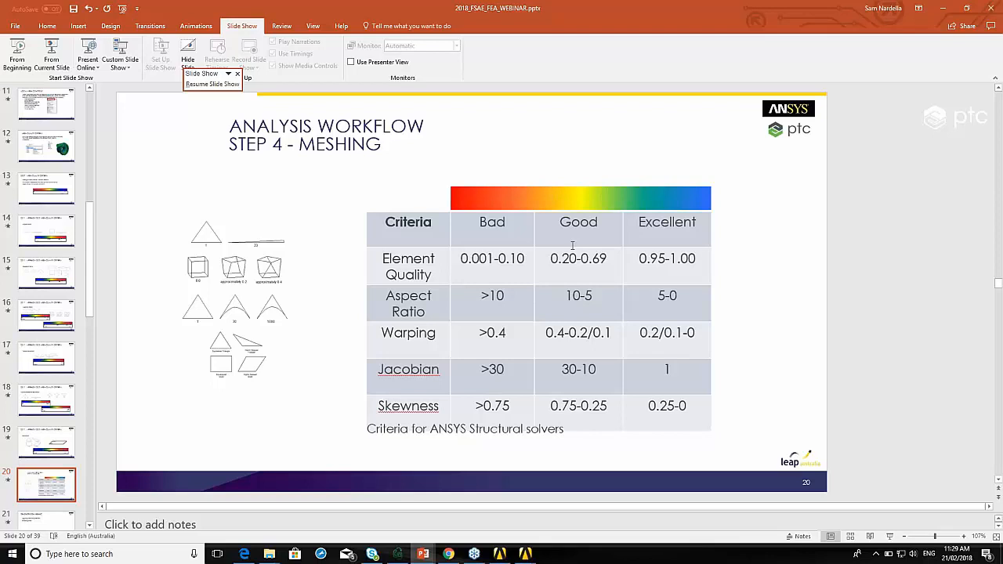
pyautogui.moveTo(552, 312)
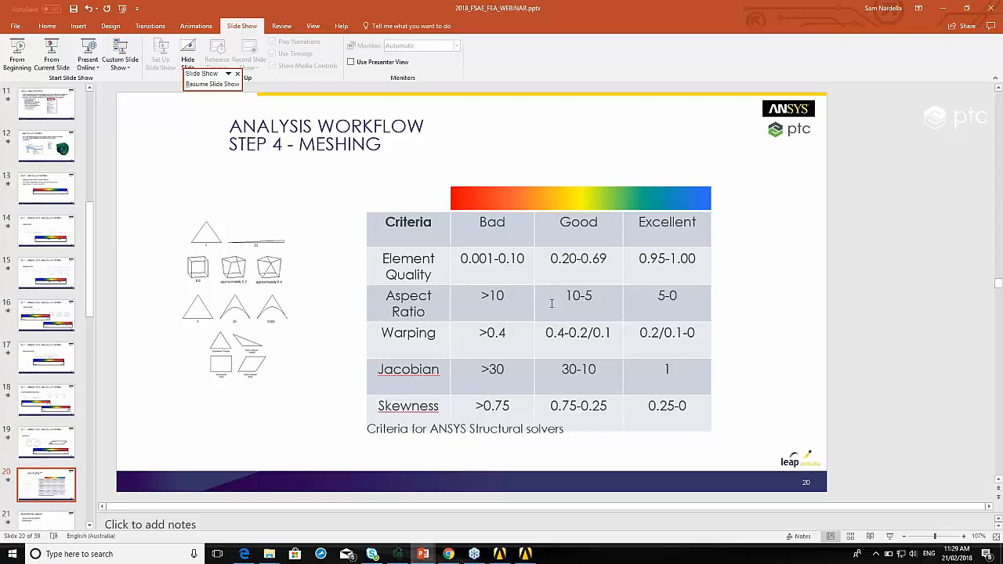
pyautogui.moveTo(617, 303)
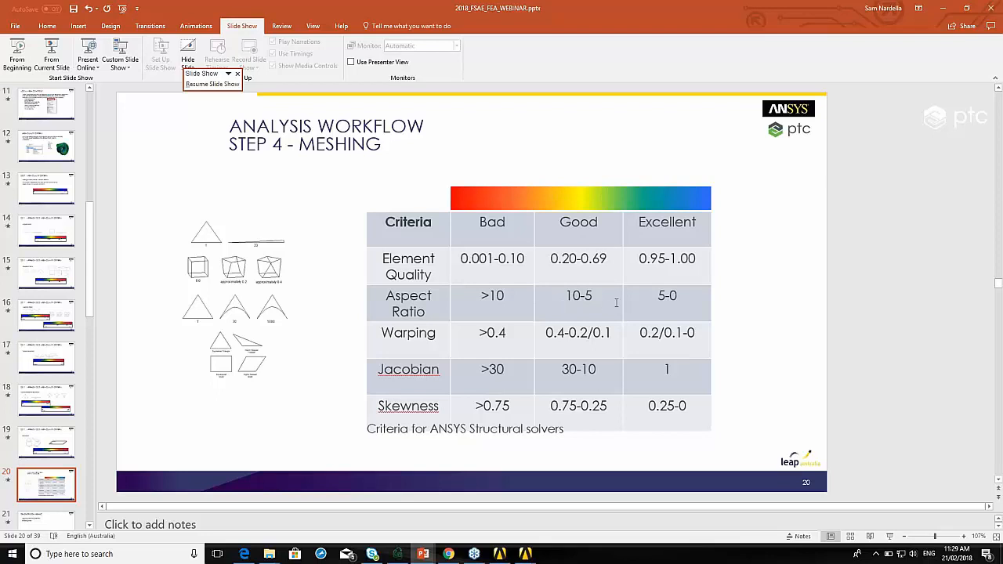
pyautogui.moveTo(618, 303)
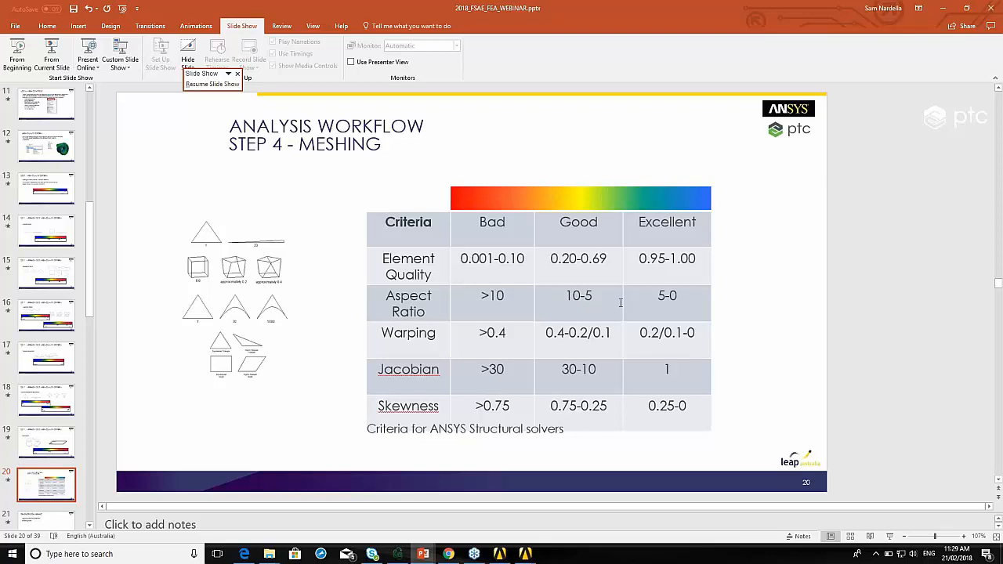
pyautogui.moveTo(507, 308)
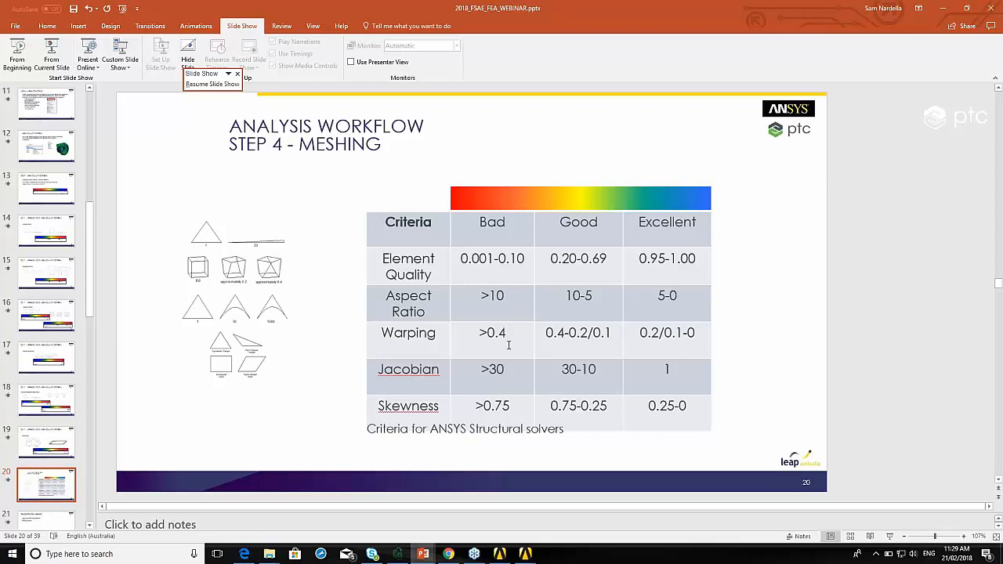
pyautogui.moveTo(509, 340)
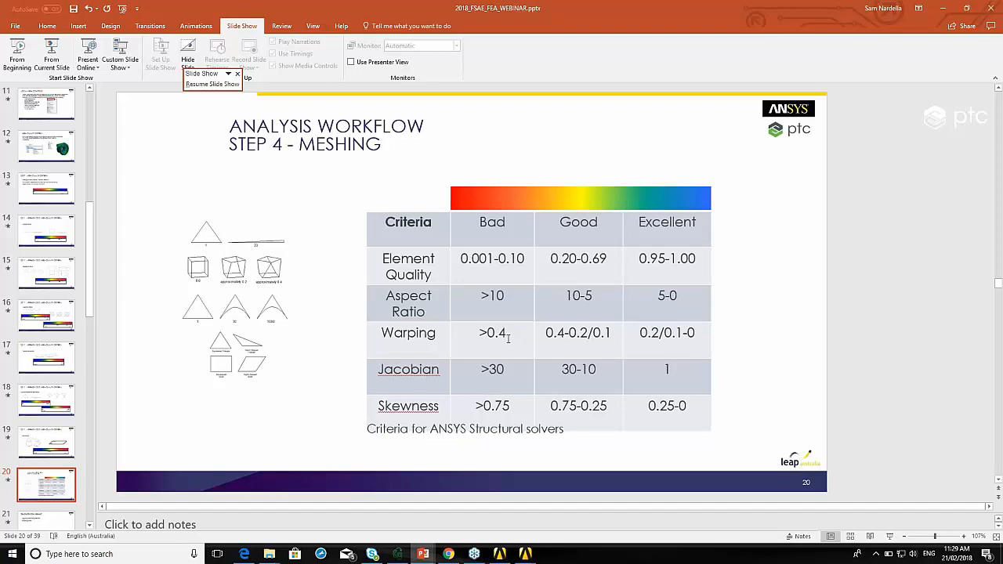
pyautogui.moveTo(523, 389)
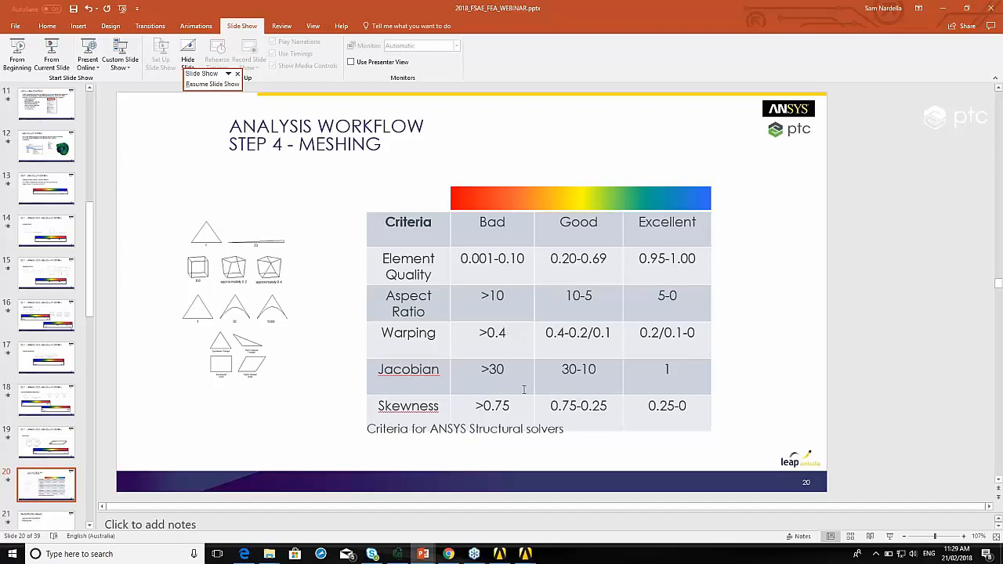